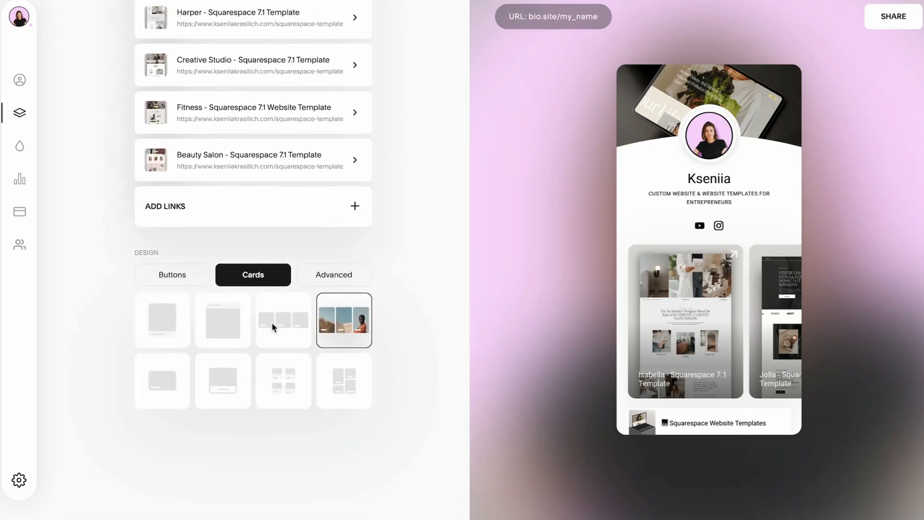
# - Try the card carousel layout, then settle on the large single-card style for the links
pyautogui.click(283, 320)
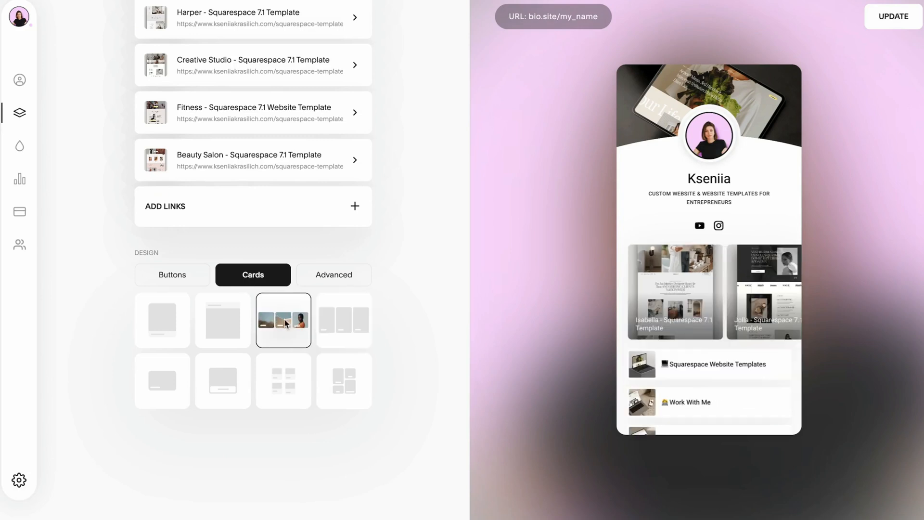
pyautogui.click(222, 319)
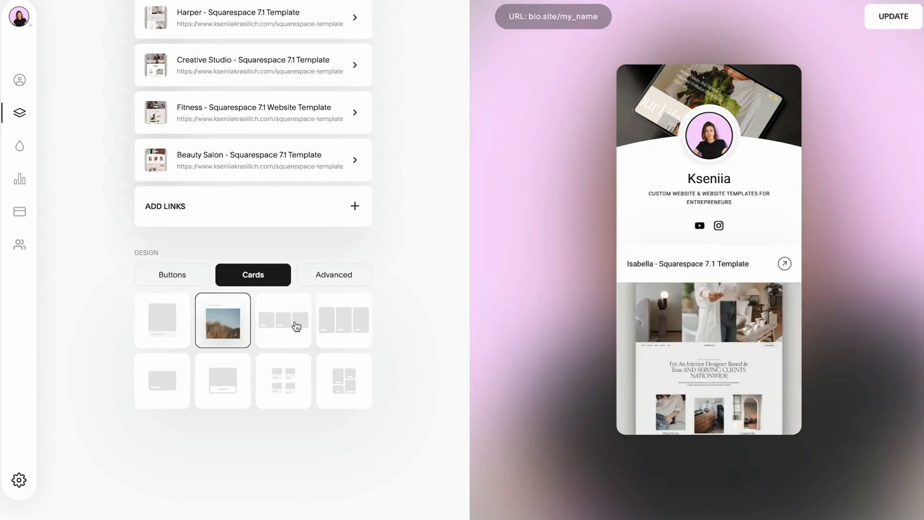
pyautogui.click(283, 380)
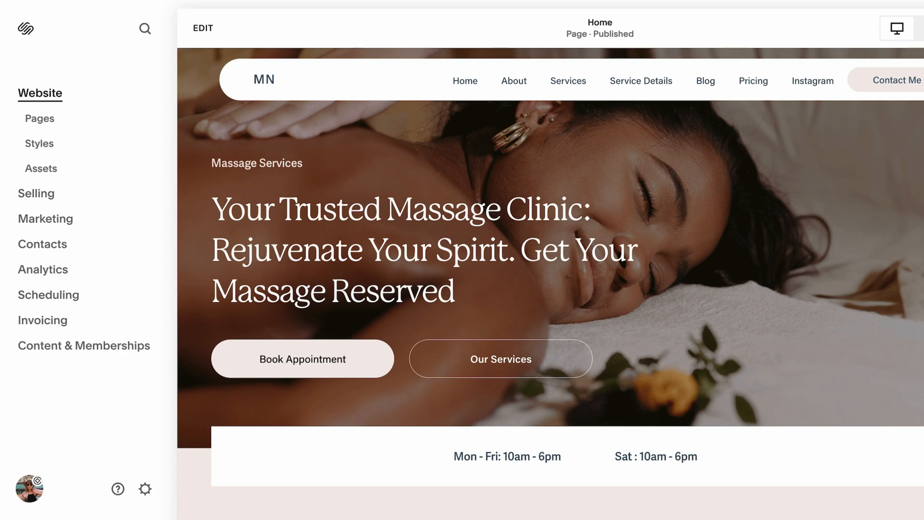
pyautogui.moveTo(380, 176)
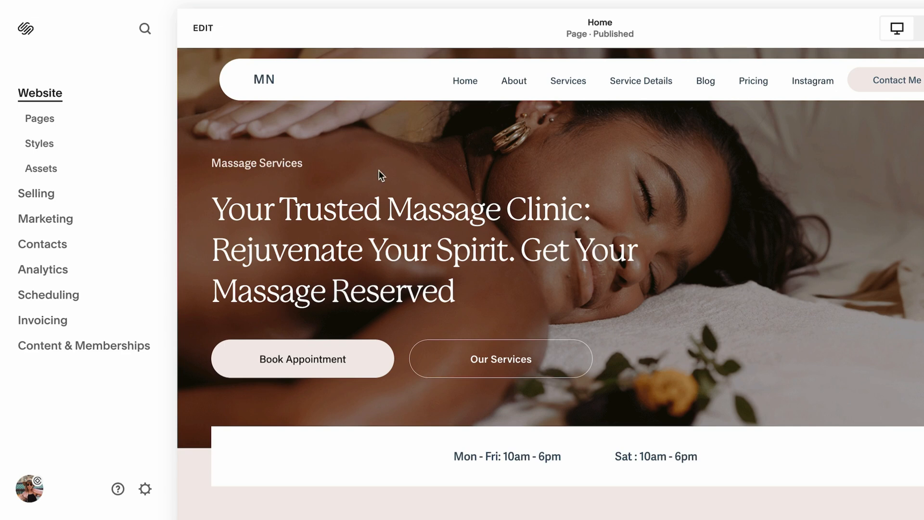
pyautogui.moveTo(777, 240)
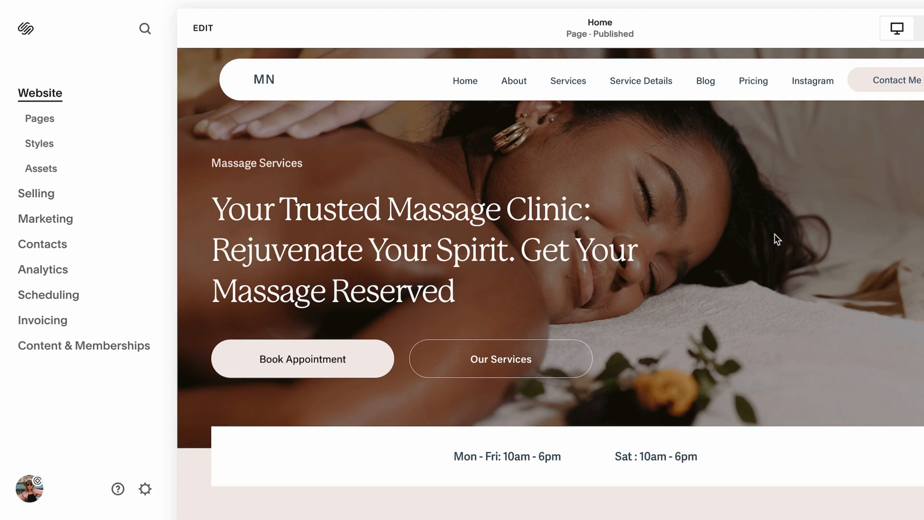
# - Scroll the home page and show the unlinked Link page from Website > Pages
pyautogui.scroll(-3)
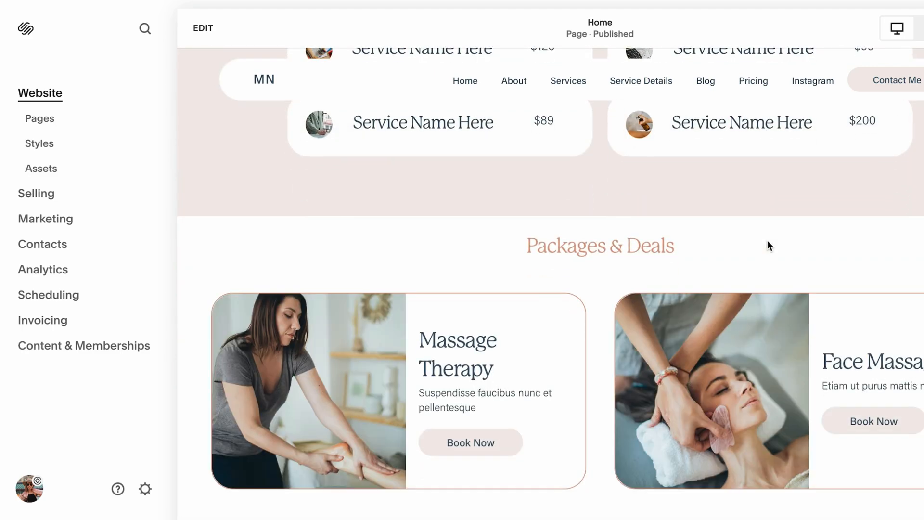
pyautogui.scroll(-3)
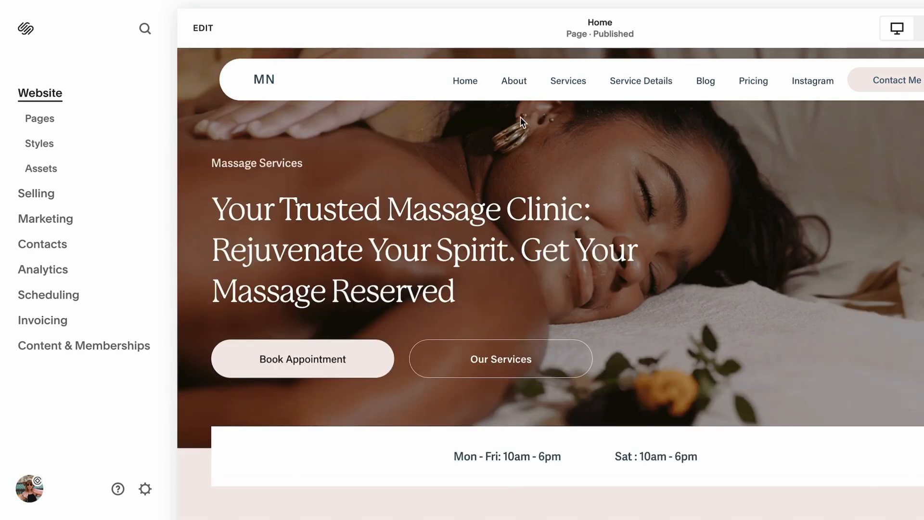
pyautogui.moveTo(46, 125)
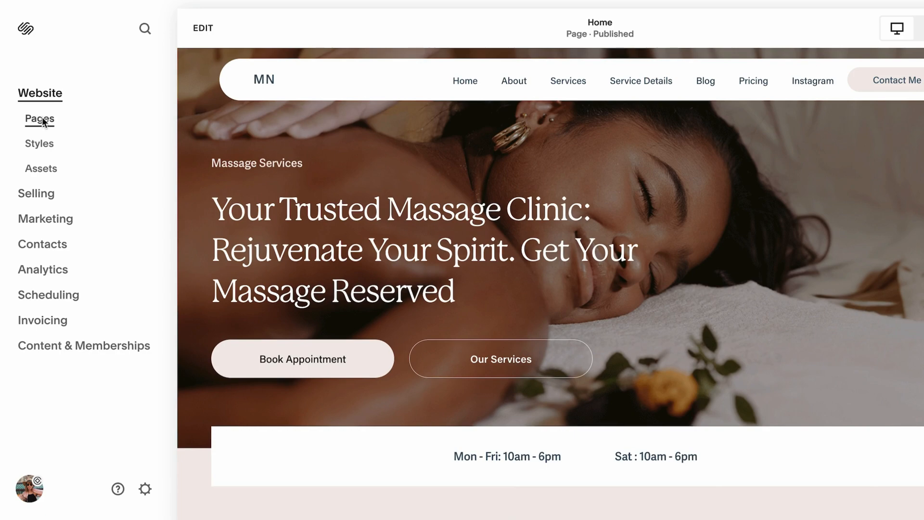
pyautogui.click(39, 119)
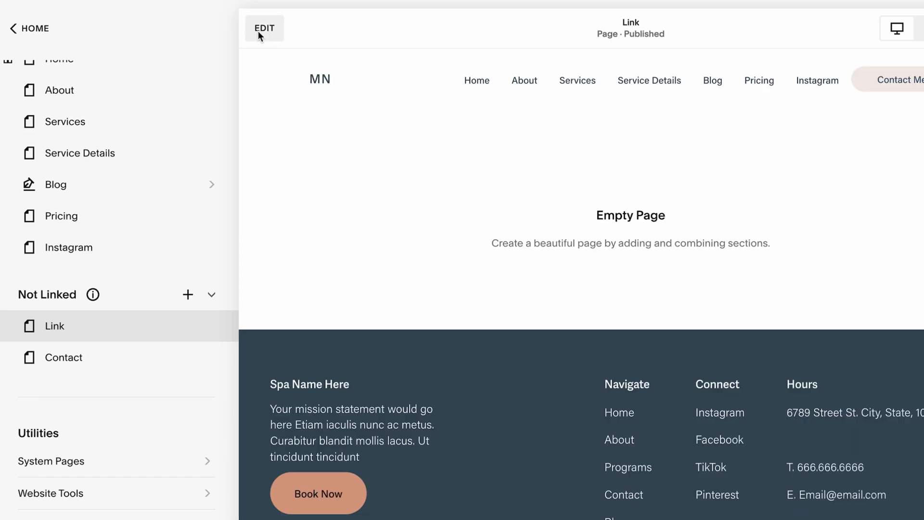
# - Add an image block with the massage therapist photo from My Library, cropped to a circle
pyautogui.click(264, 28)
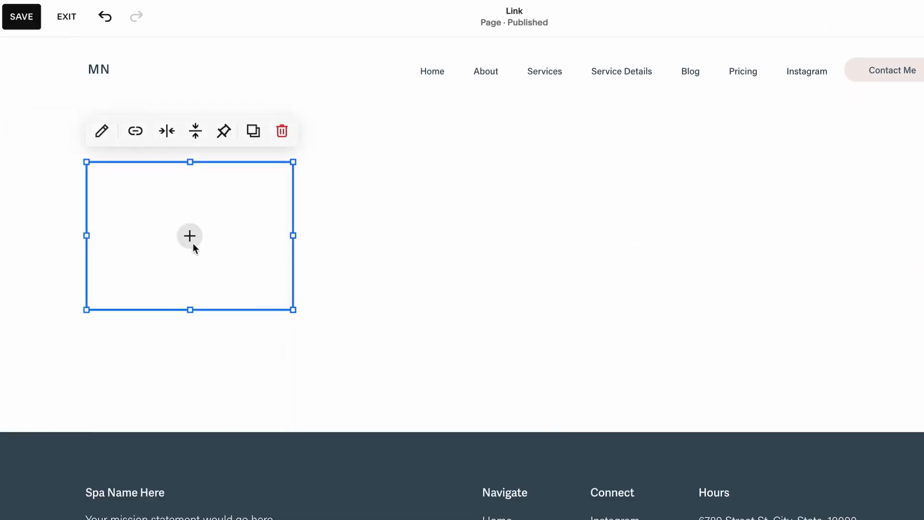
pyautogui.click(190, 236)
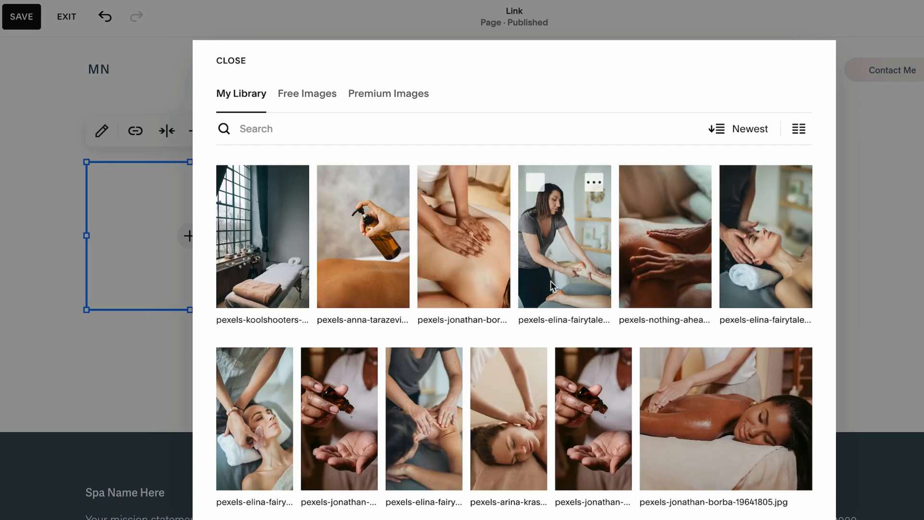
pyautogui.click(564, 235)
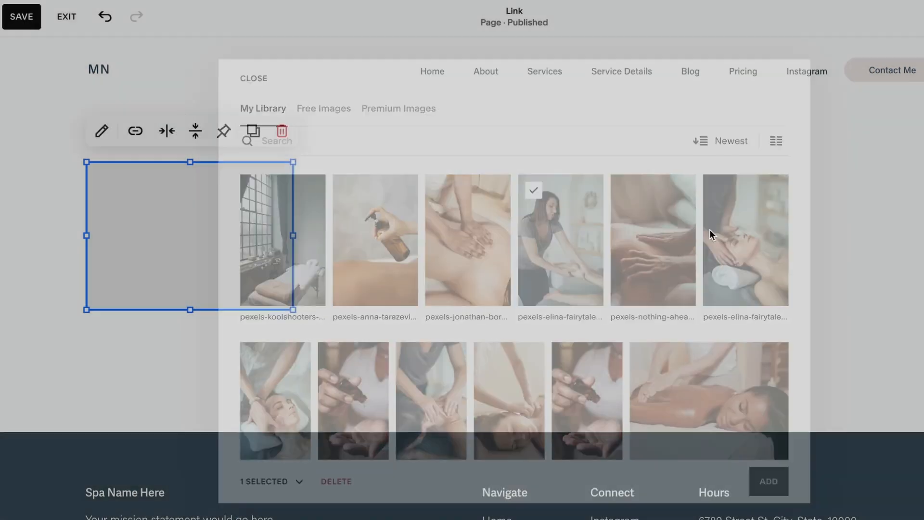
pyautogui.click(768, 481)
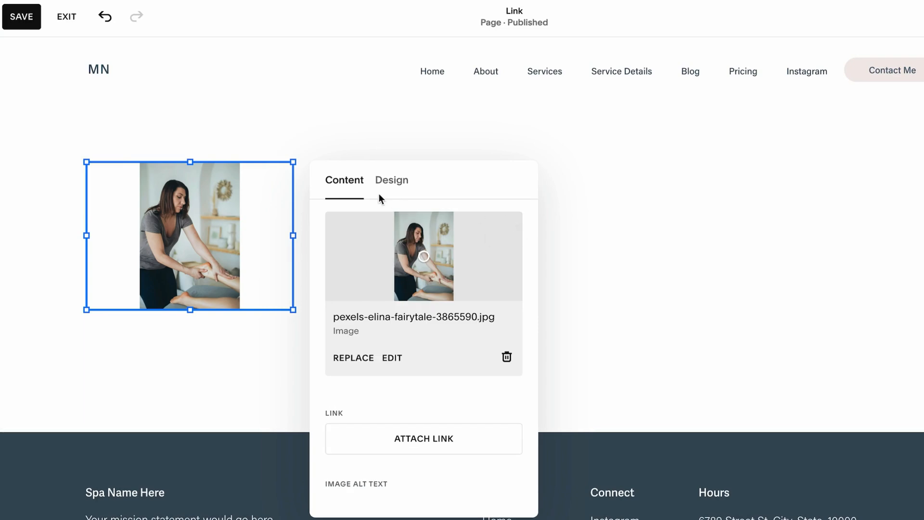
pyautogui.click(390, 180)
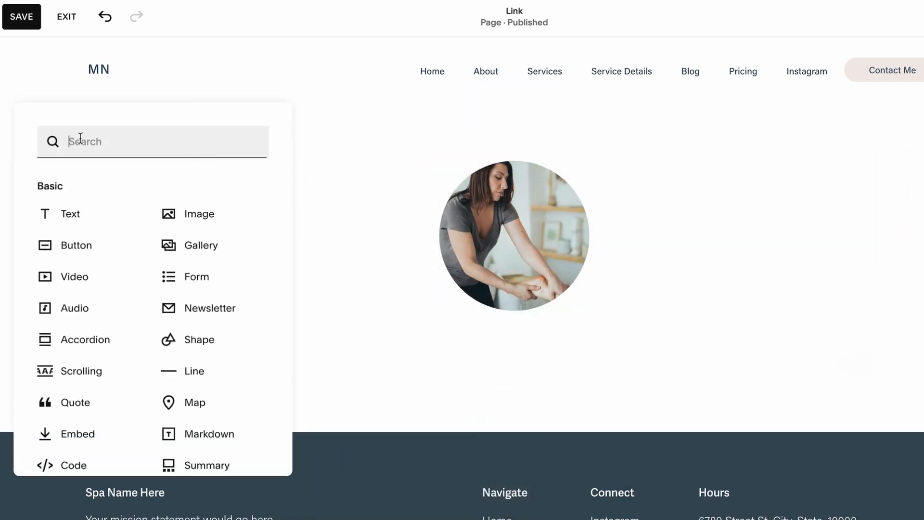
# - Add a Shape block and give the section the Light 1 pale pink theme behind the photo
pyautogui.write('sha')
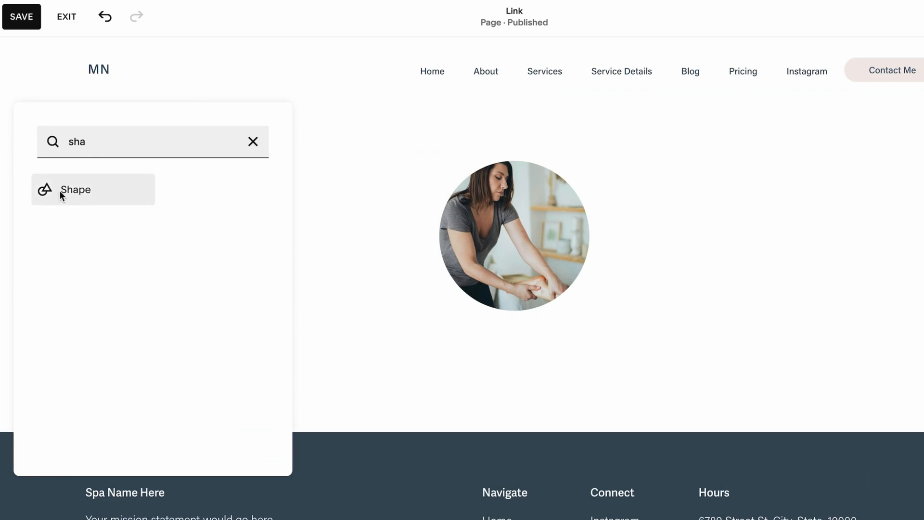
pyautogui.click(75, 190)
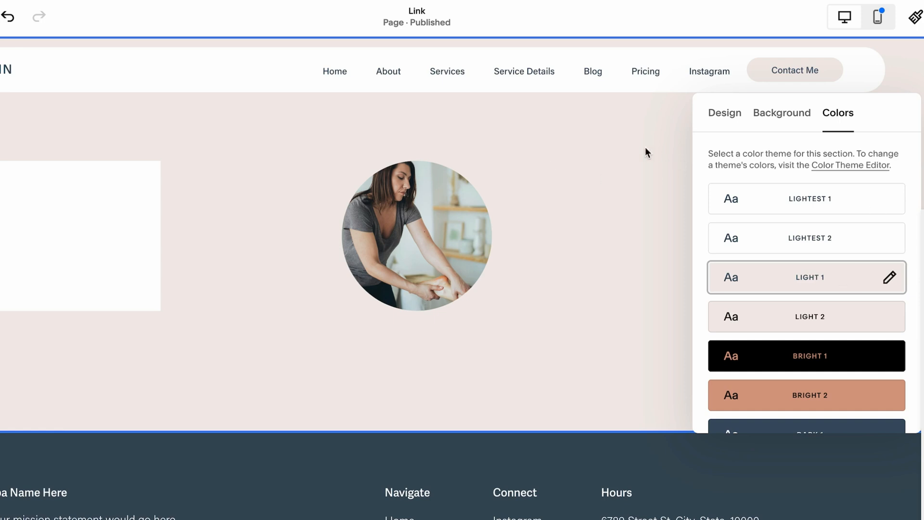
pyautogui.click(724, 113)
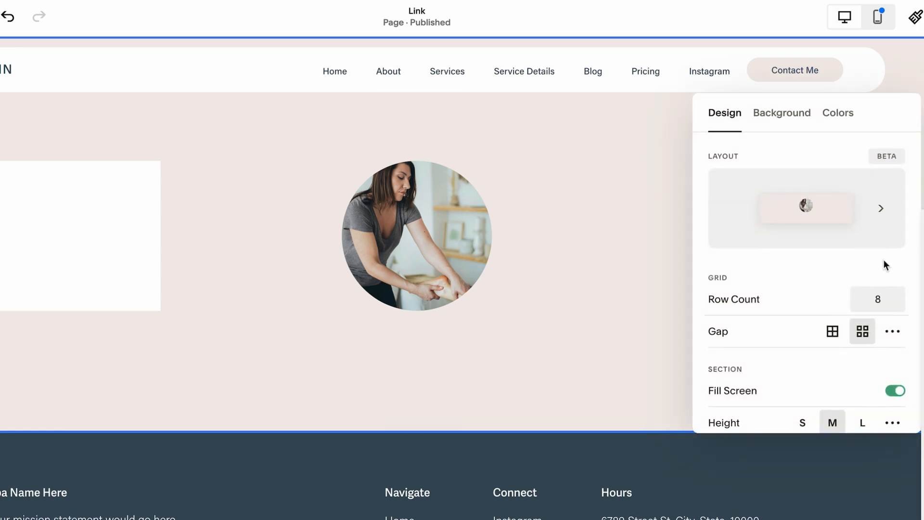
pyautogui.scroll(-3)
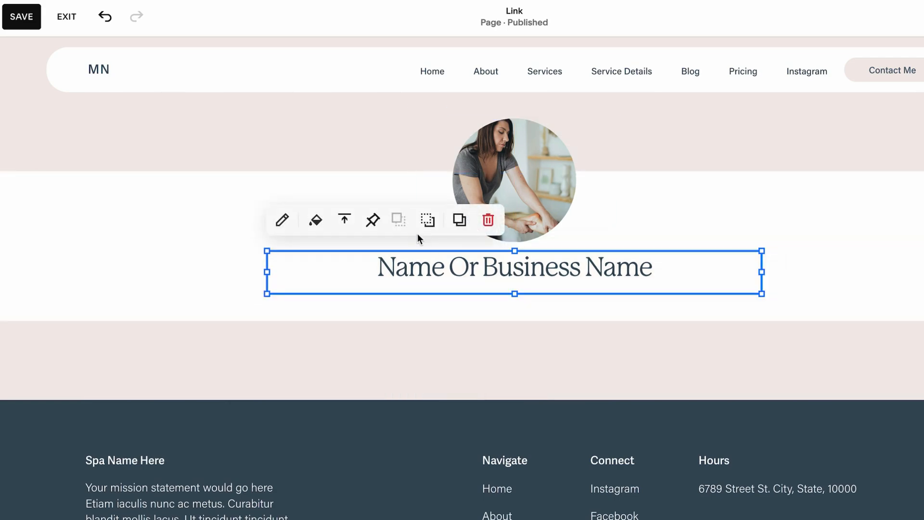
pyautogui.moveTo(344, 220)
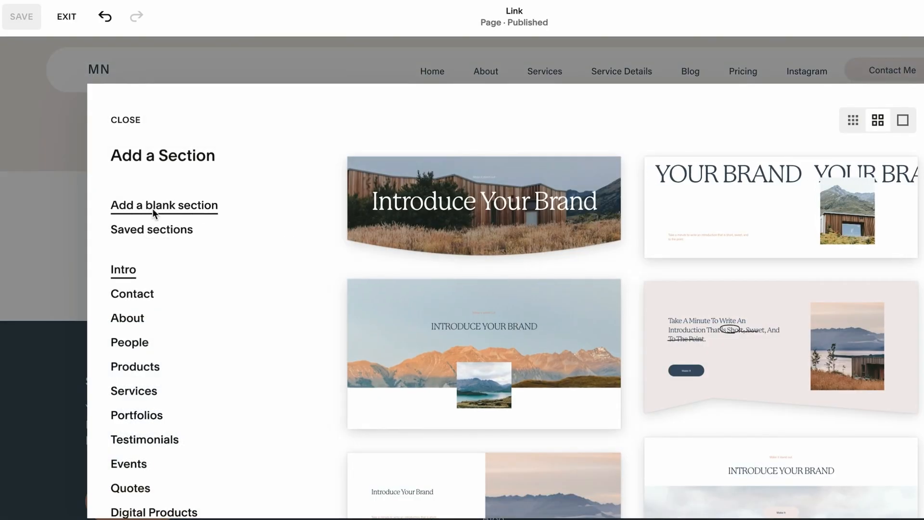
# - Add a blank section below the heading holding a link button
pyautogui.click(164, 205)
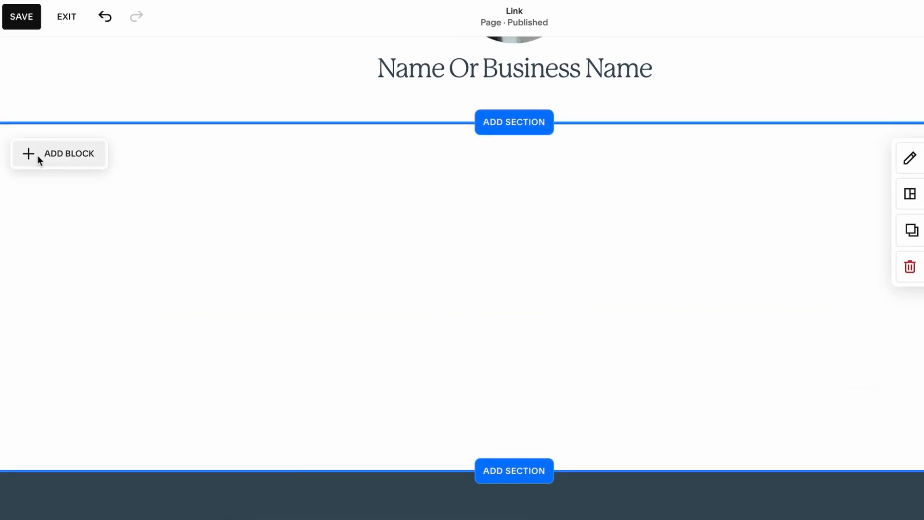
pyautogui.click(68, 153)
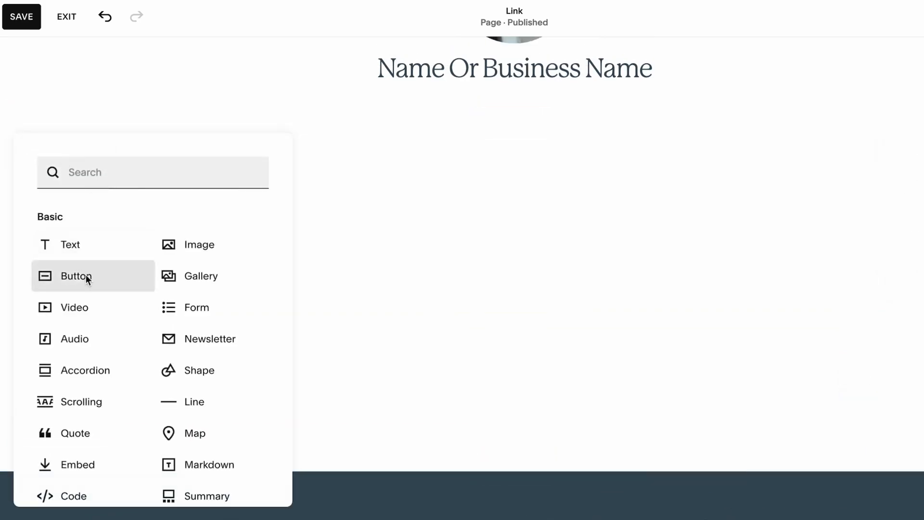
pyautogui.click(75, 276)
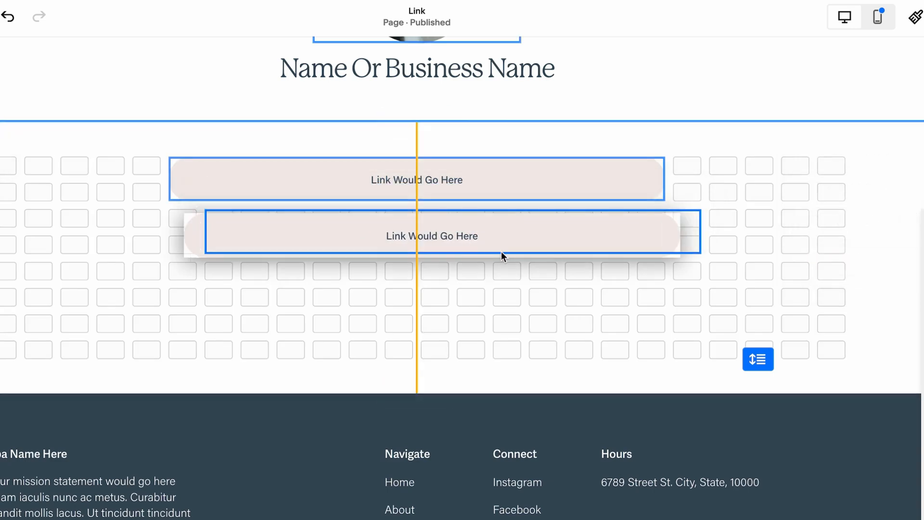
# - Edit the second button's text and link, then test the linked website and its Showcase page
pyautogui.click(431, 236)
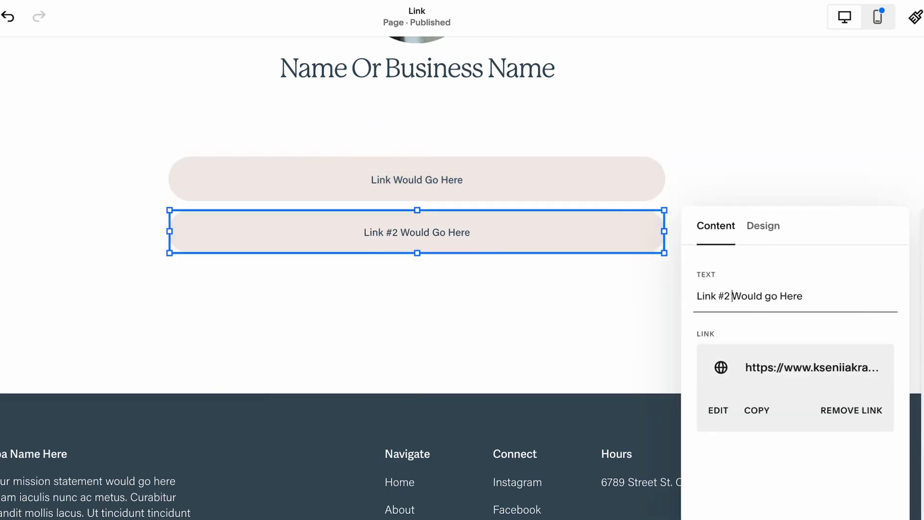
pyautogui.click(718, 410)
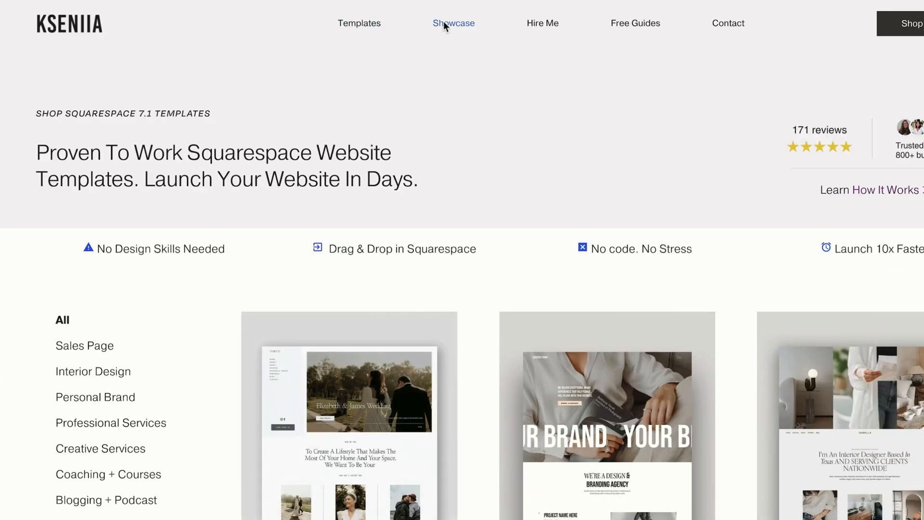
pyautogui.click(454, 23)
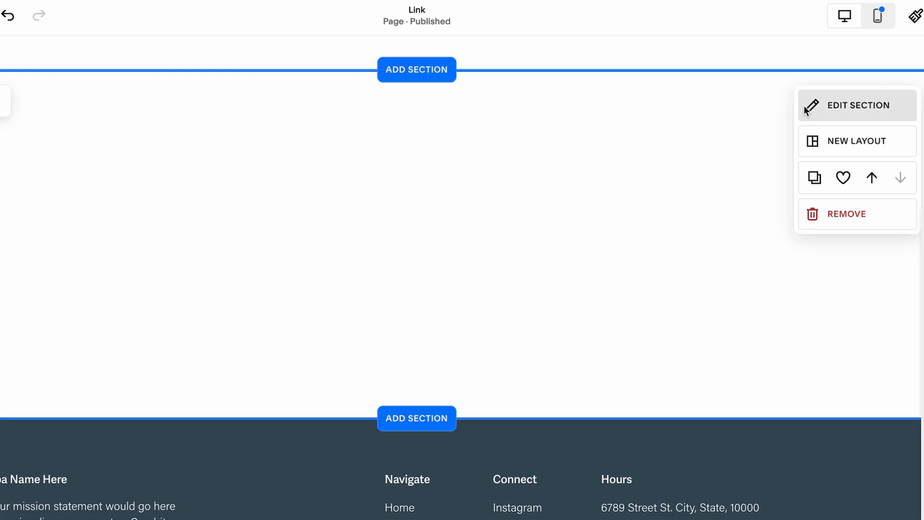
# - Add a summary block to the empty section pulling content from the Blog page
pyautogui.click(857, 105)
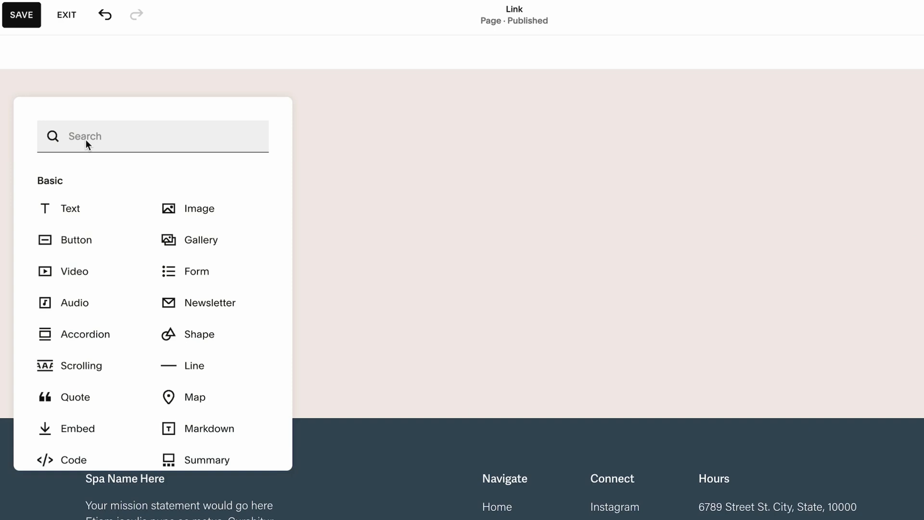
pyautogui.write('su')
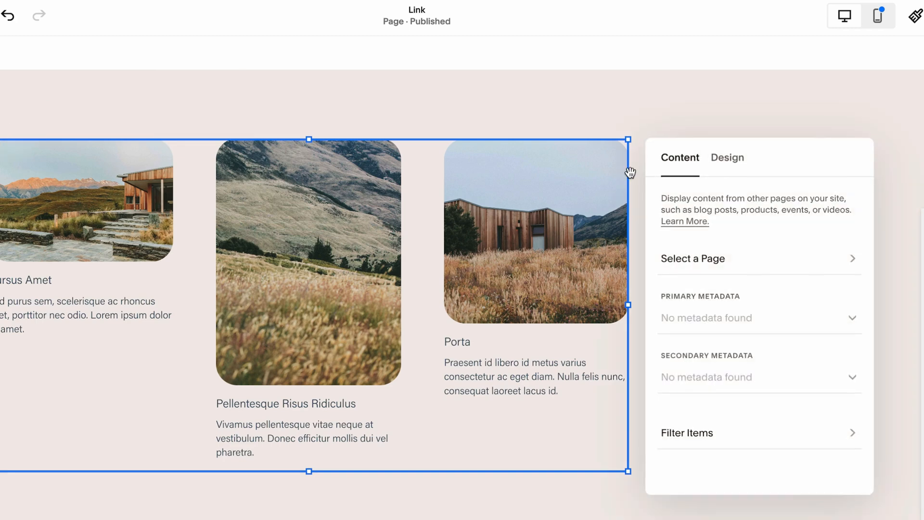
pyautogui.click(693, 258)
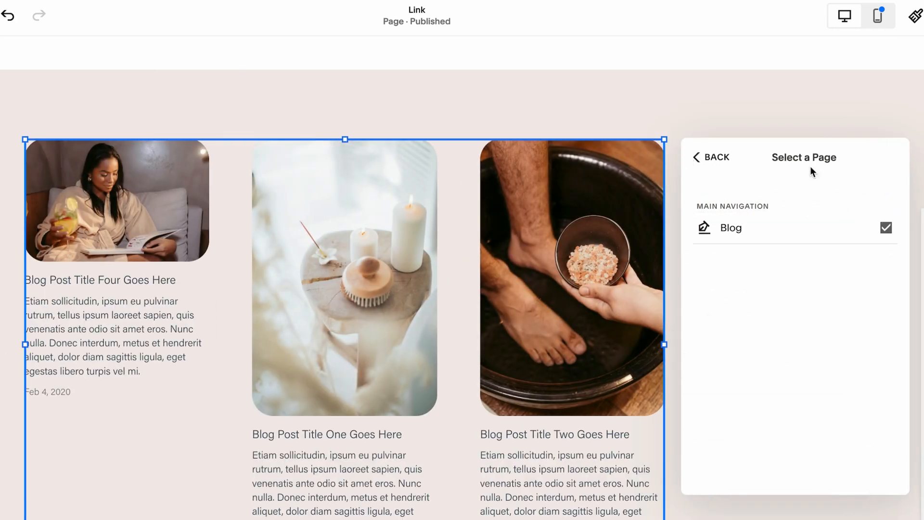
pyautogui.click(716, 157)
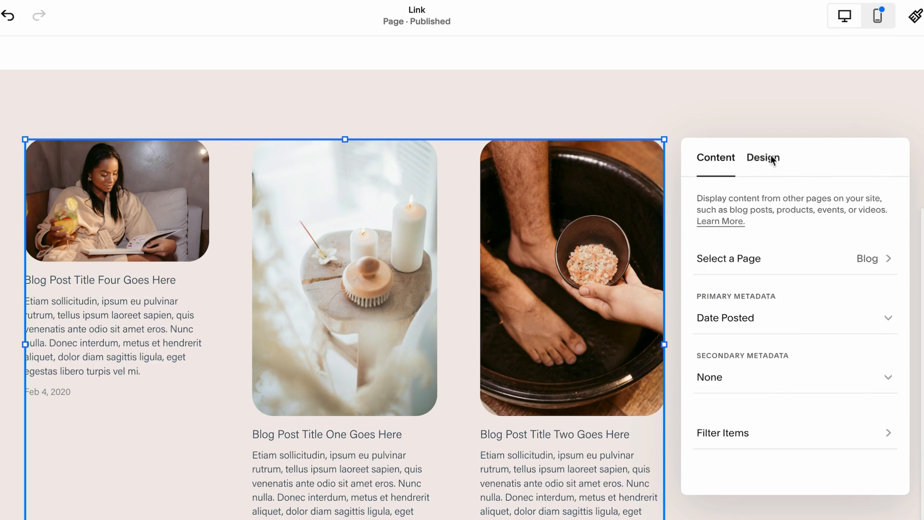
# - Show the blog posts as a carousel and confirm Blog is the source
pyautogui.click(763, 157)
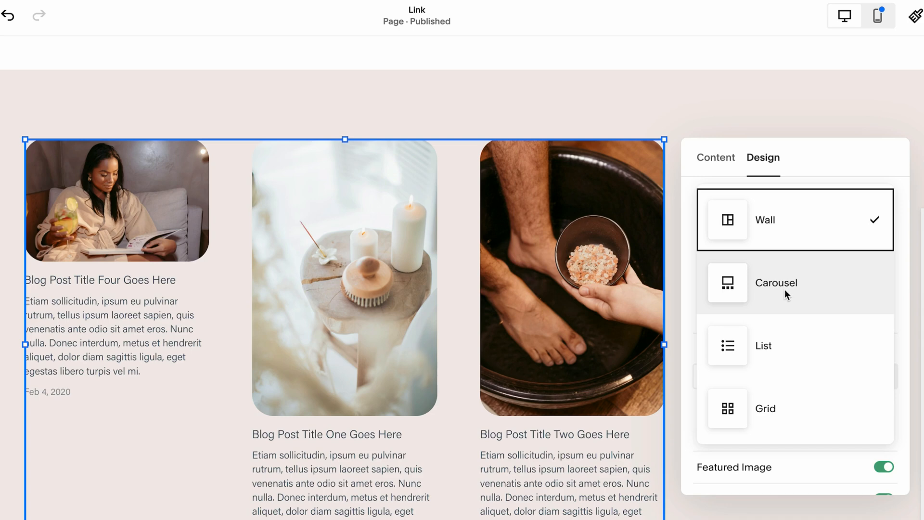
pyautogui.click(776, 282)
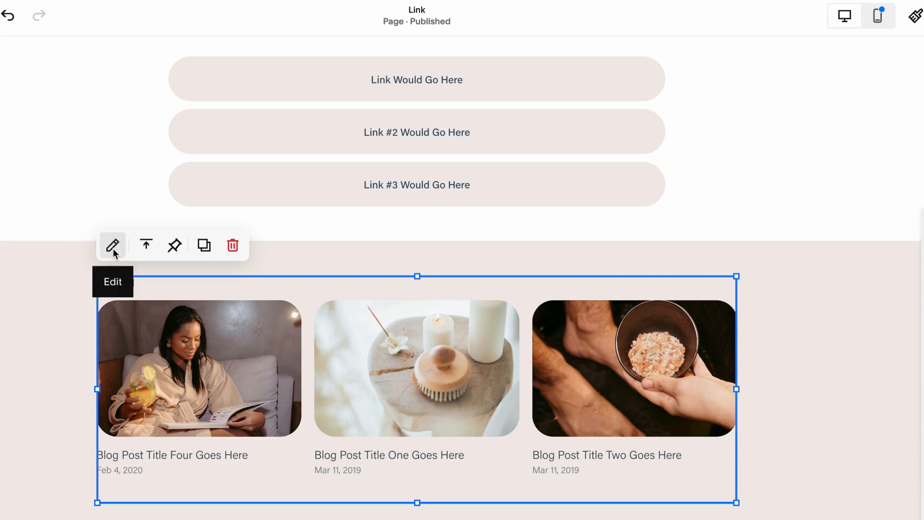
pyautogui.click(112, 245)
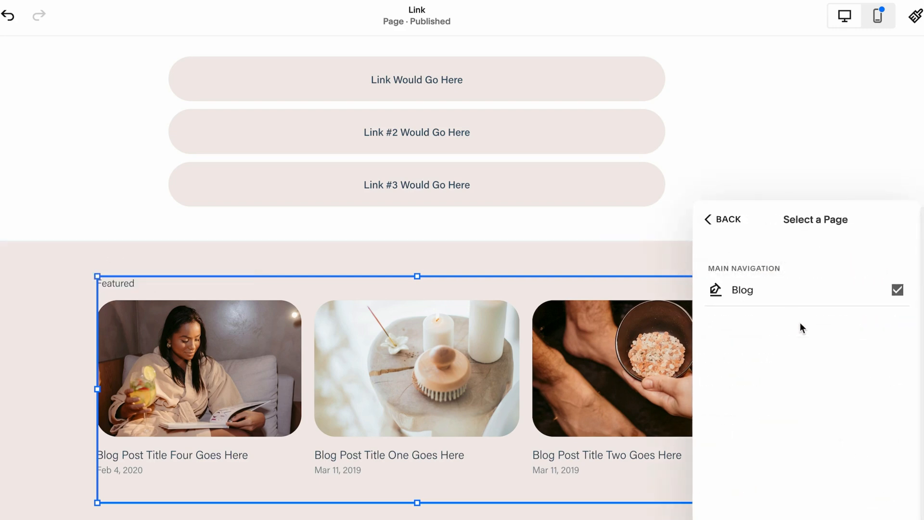
pyautogui.moveTo(768, 321)
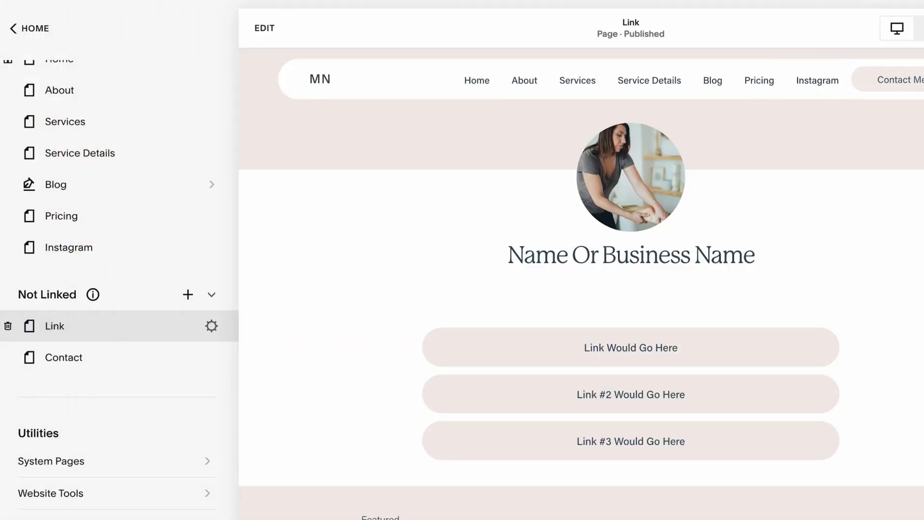
pyautogui.moveTo(752, 246)
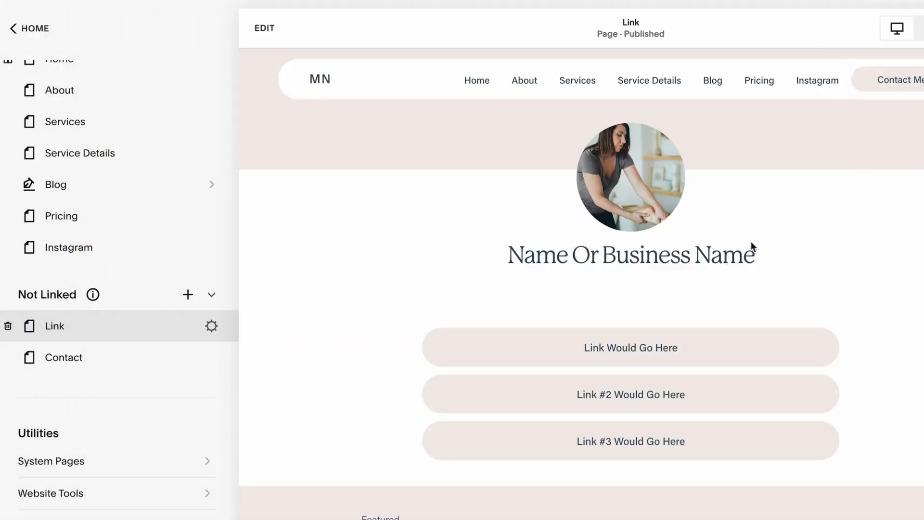
pyautogui.moveTo(705, 328)
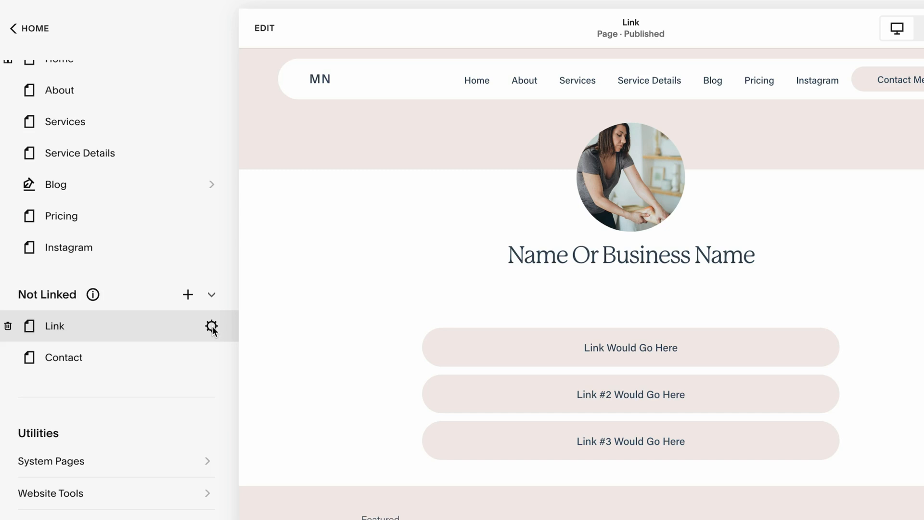
# - Hide the site header and footer on the Link page under Navigation and save
pyautogui.click(212, 327)
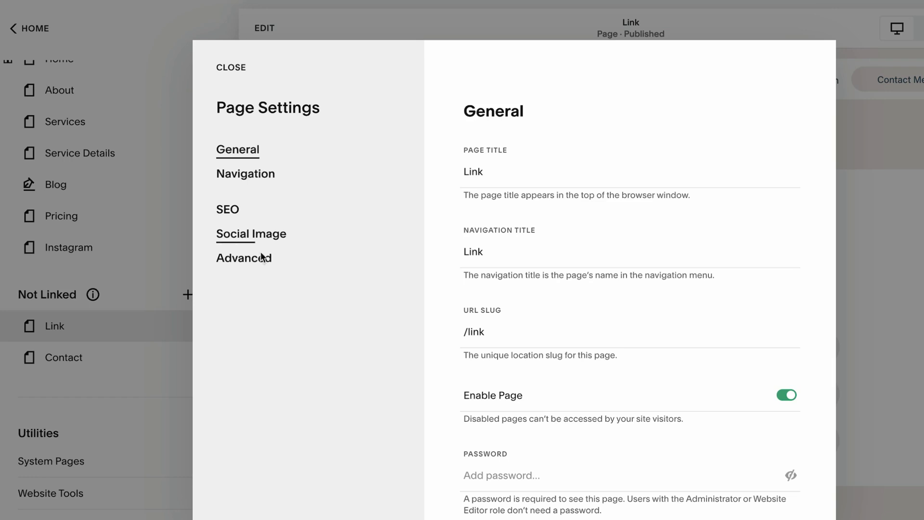
pyautogui.click(245, 173)
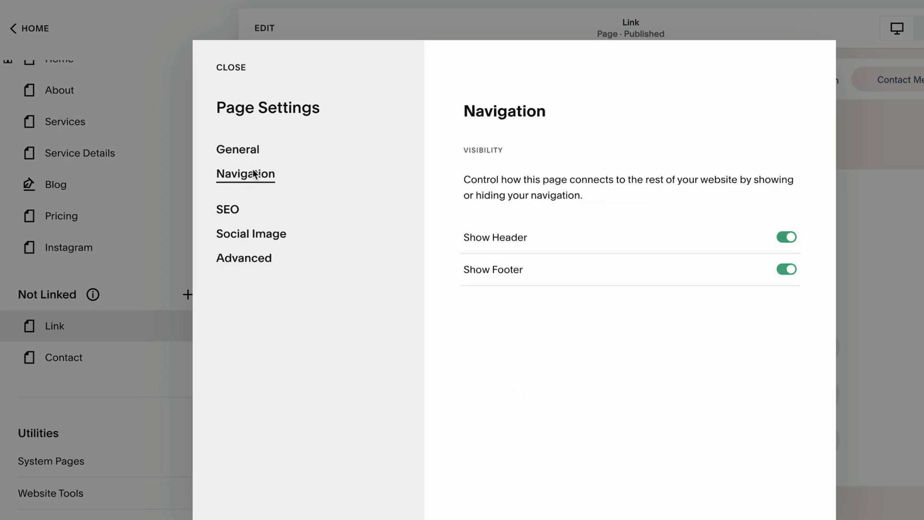
pyautogui.moveTo(498, 243)
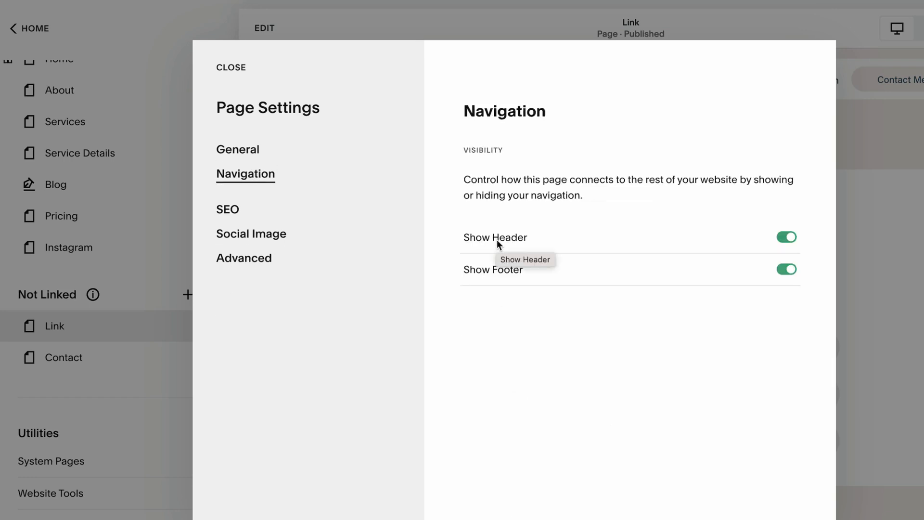
pyautogui.click(787, 237)
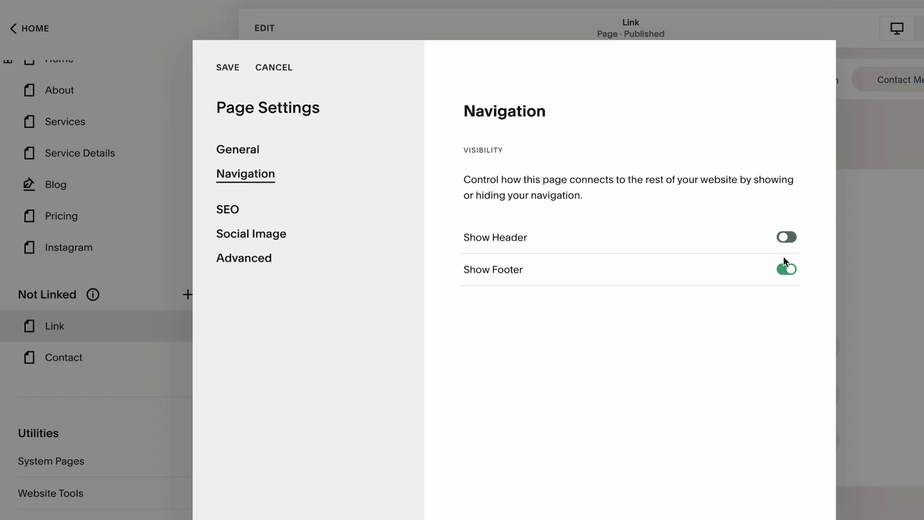
pyautogui.click(786, 269)
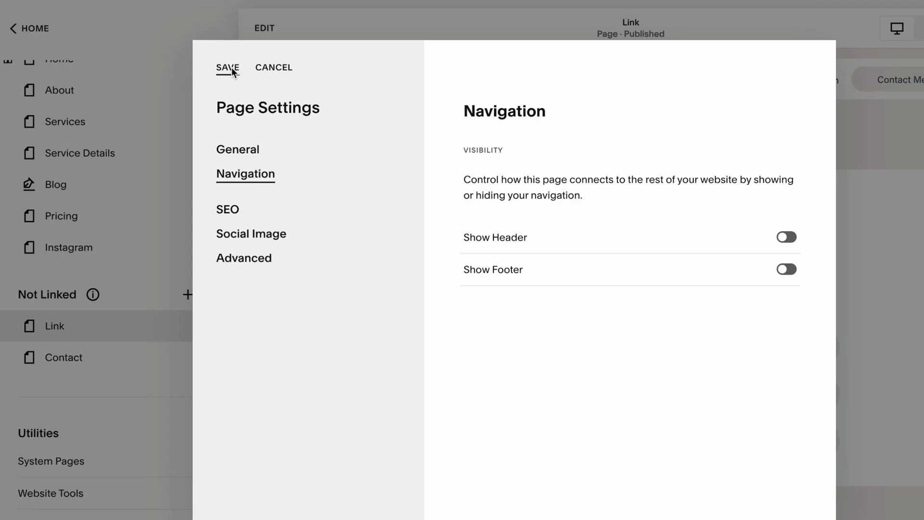
pyautogui.click(226, 67)
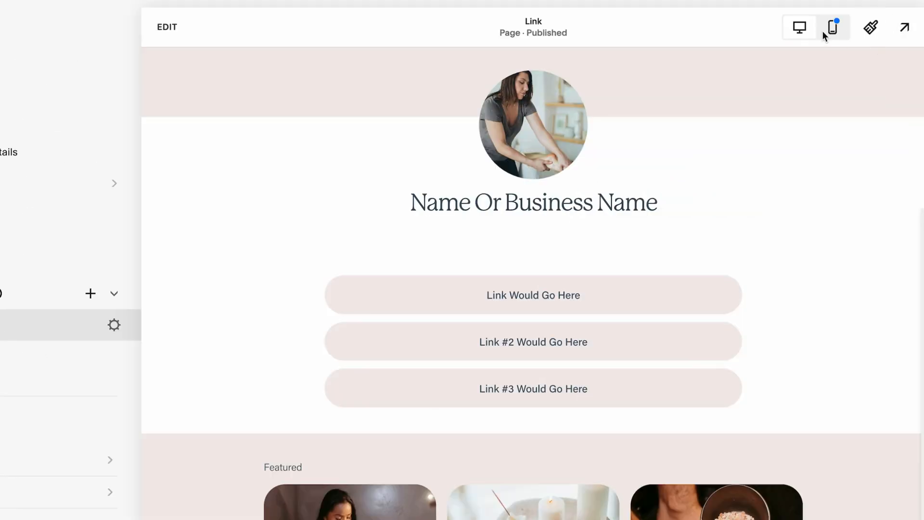
pyautogui.moveTo(833, 27)
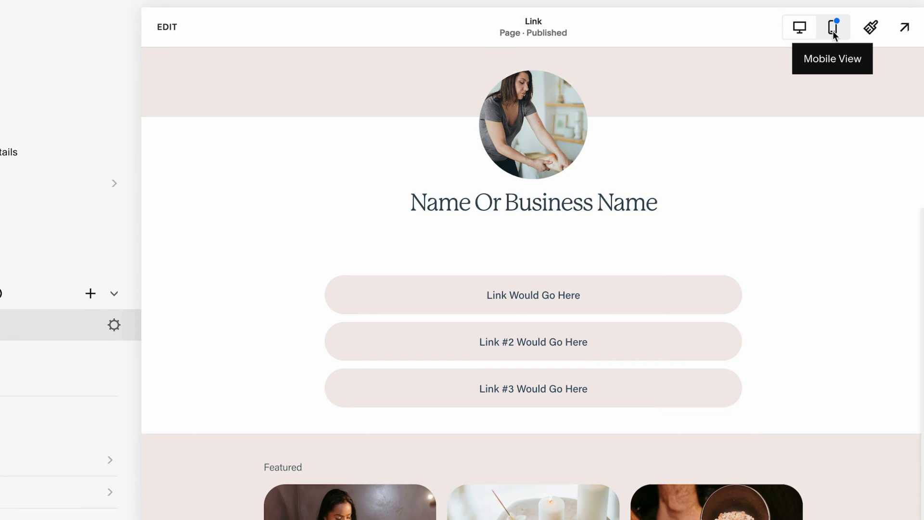
# - Preview the standalone Link page in Mobile View
pyautogui.click(832, 27)
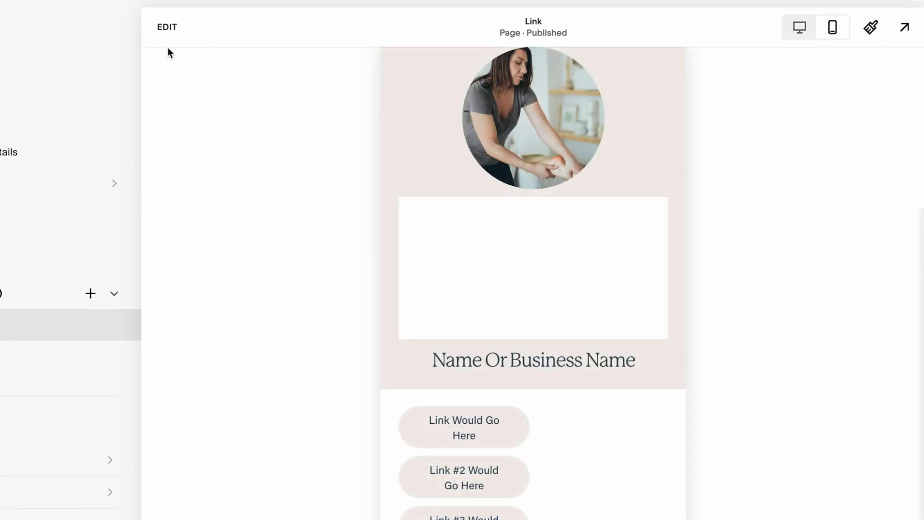
pyautogui.click(532, 268)
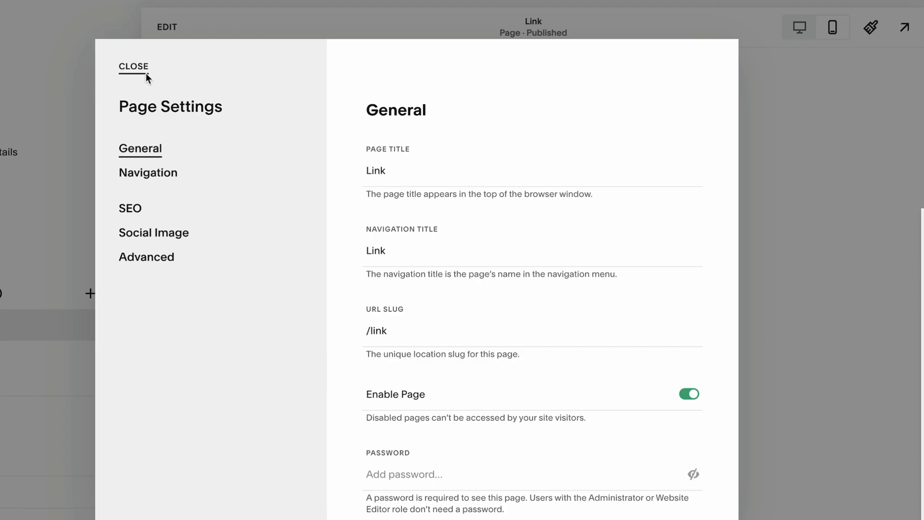
# - Close the Link page settings and go to the bio.site website
pyautogui.click(133, 66)
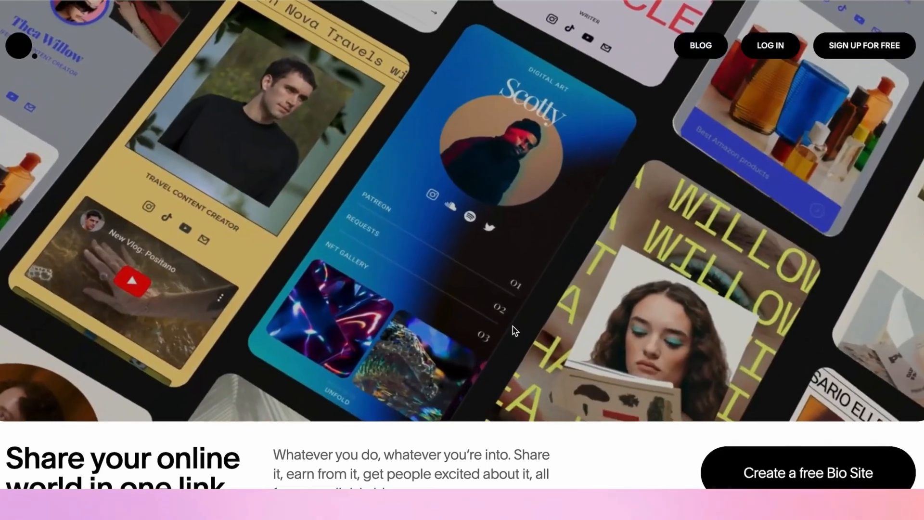
# - Start creating a free Bio Site from the homepage
pyautogui.scroll(-3)
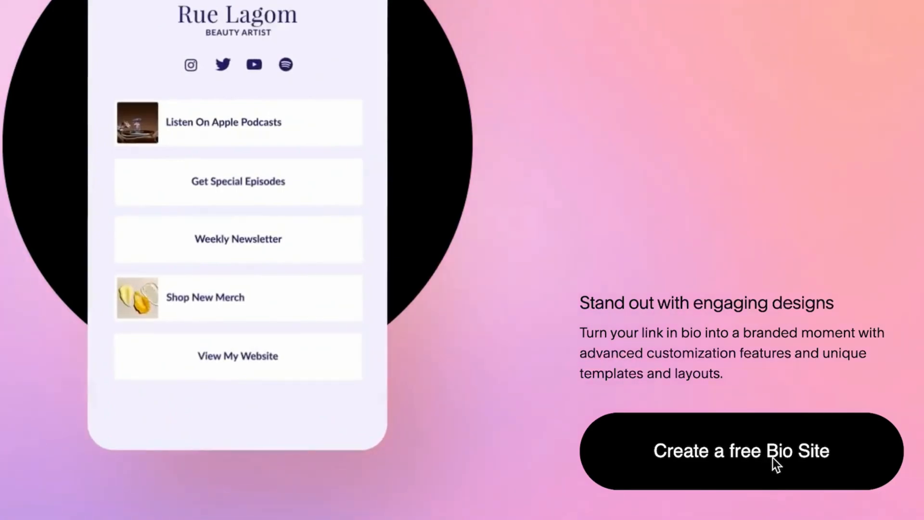
pyautogui.click(741, 451)
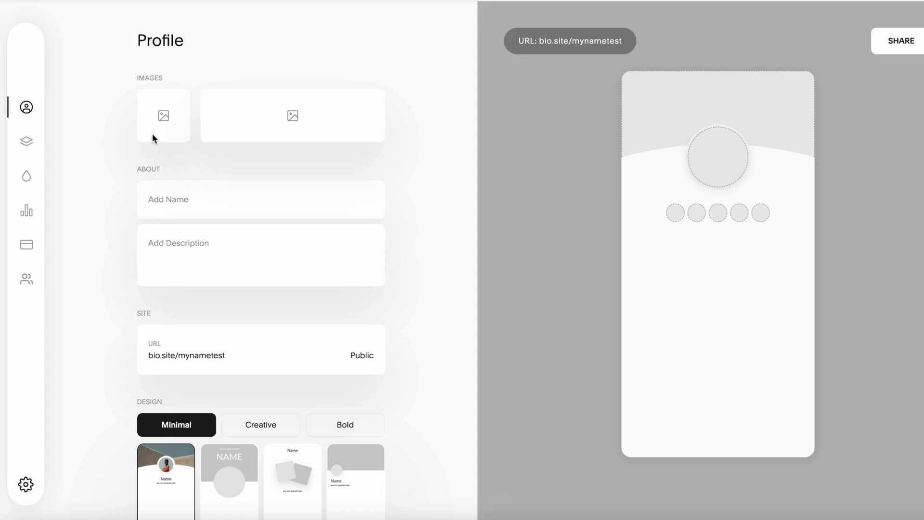
pyautogui.moveTo(167, 120)
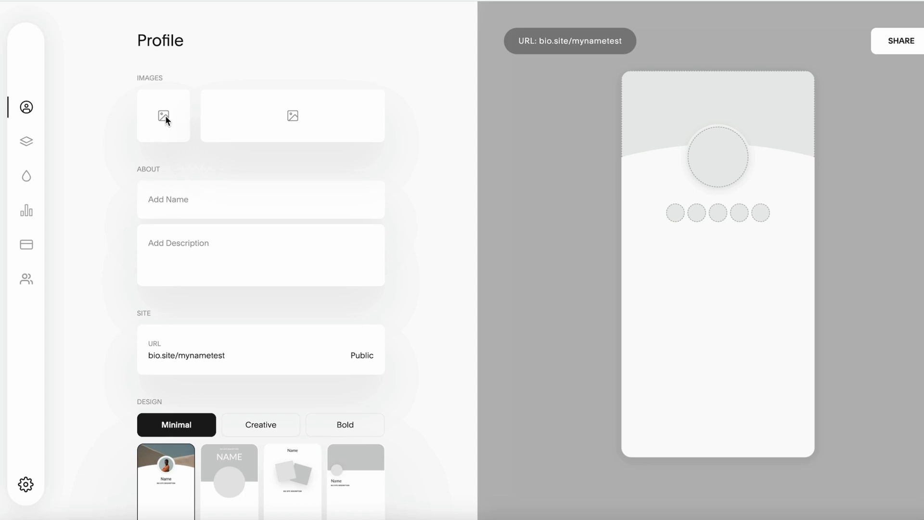
# - Upload a profile photo and enter the description 'Etiam sollicitudin ipsum eu pulvinar' in About
pyautogui.click(163, 116)
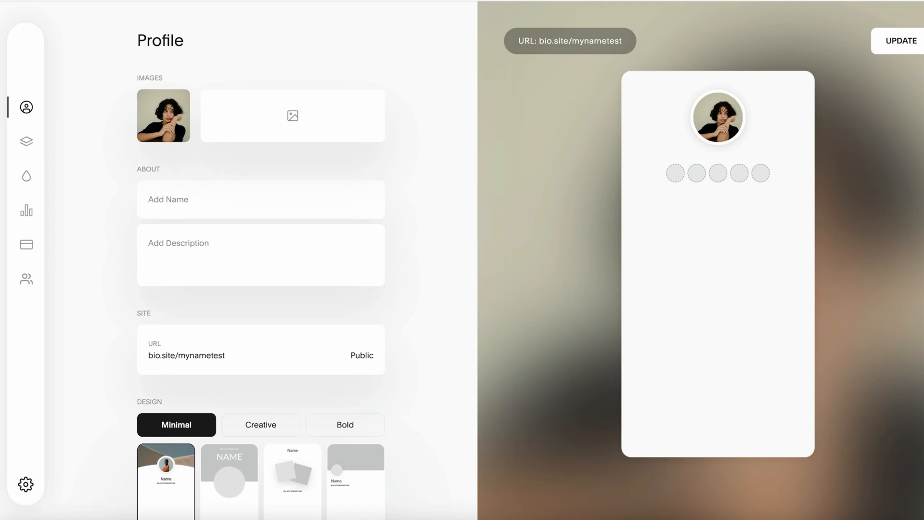
pyautogui.moveTo(324, 116)
pyautogui.write('Name Would Go Here')
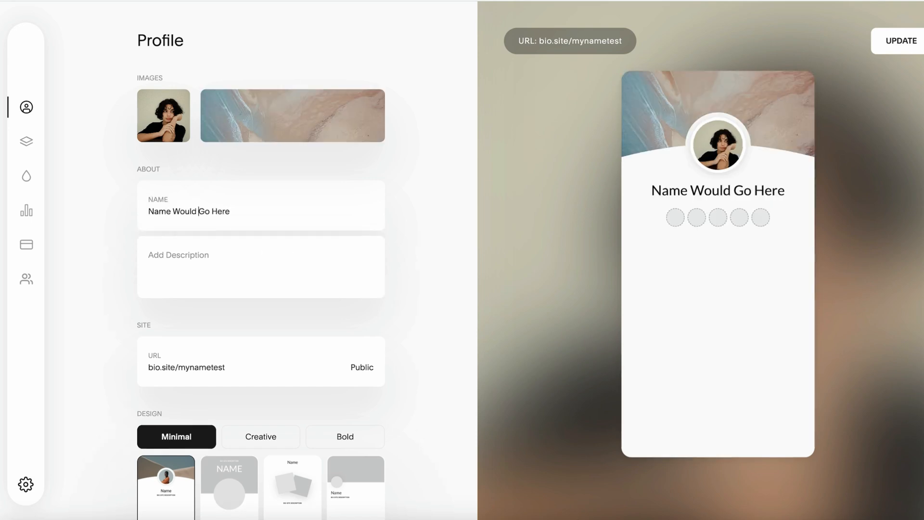
pyautogui.write('Etiam sollicitudin ipsum eu pulvinar')
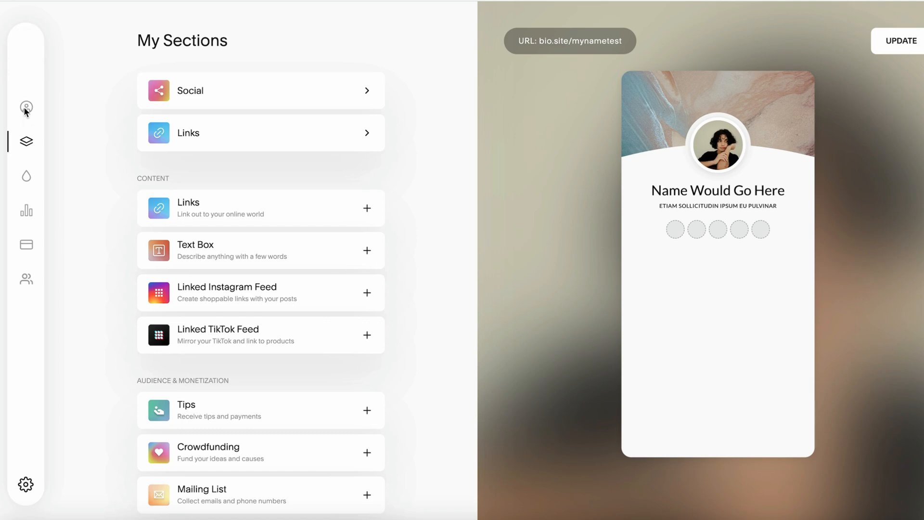
pyautogui.click(26, 108)
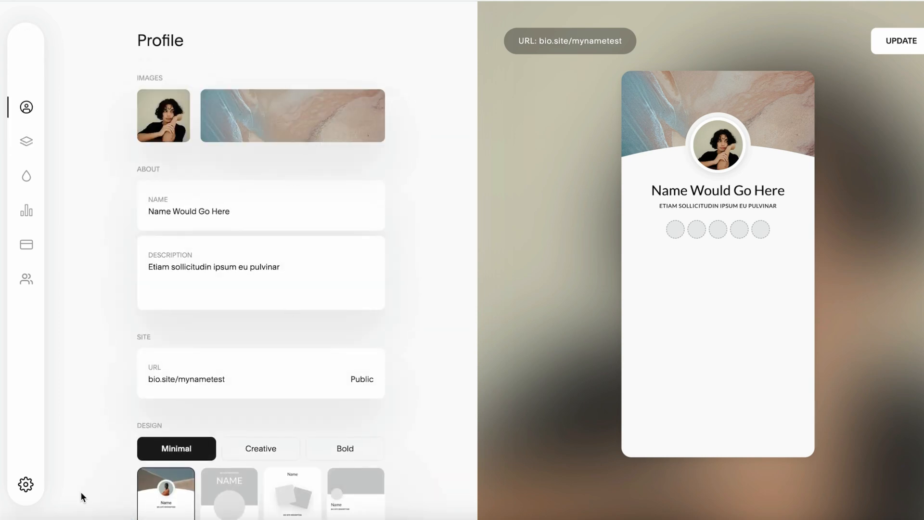
# - Preview Creative and Bold design templates, trying the repeated-name bold and bubble-framed creative styles
pyautogui.scroll(-3)
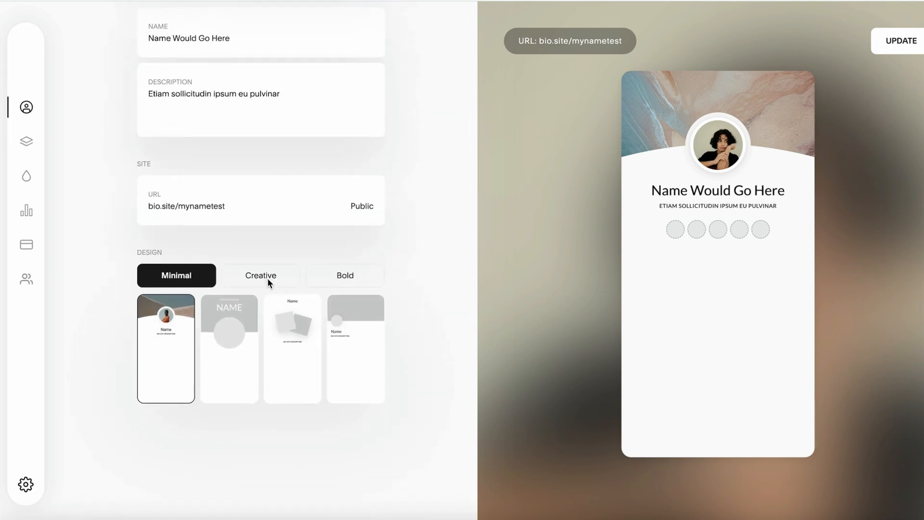
pyautogui.click(261, 275)
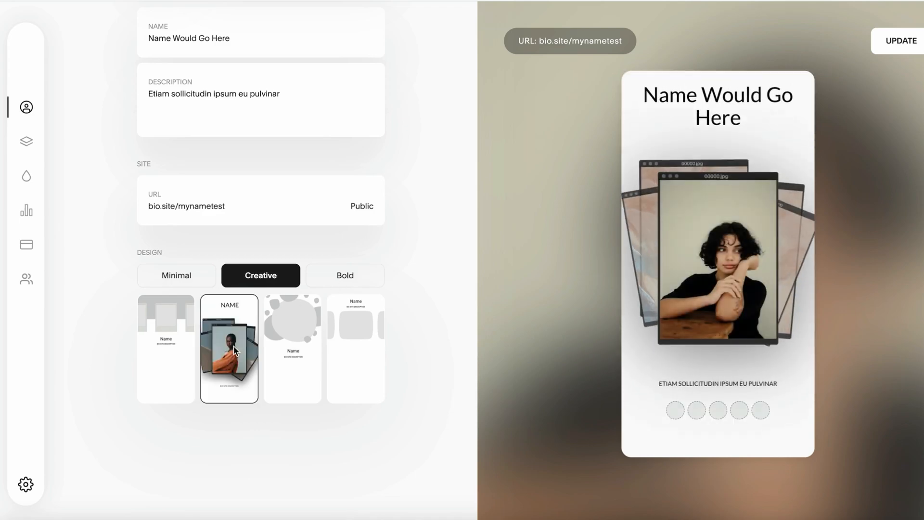
pyautogui.click(345, 275)
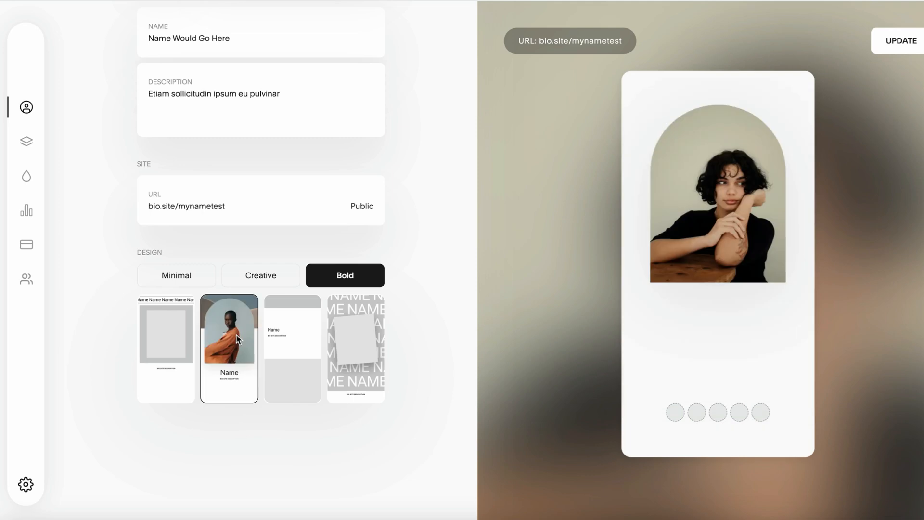
pyautogui.click(355, 347)
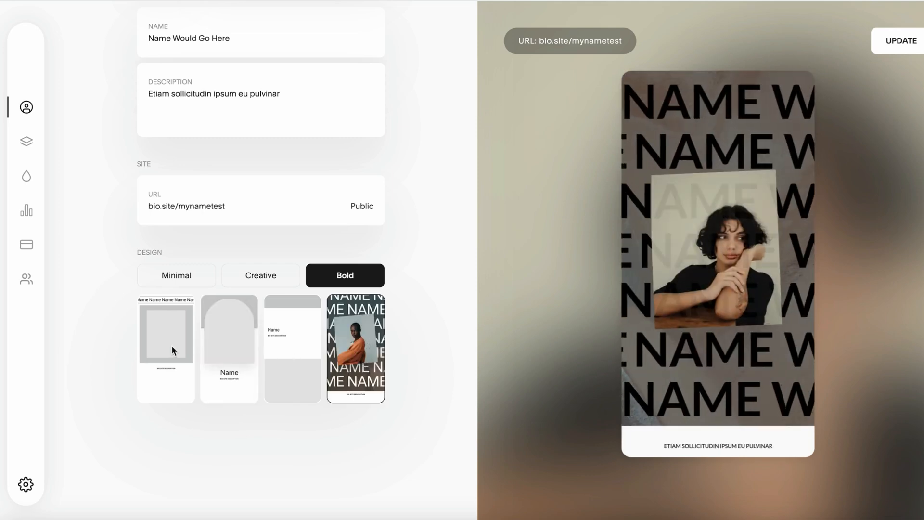
pyautogui.click(261, 276)
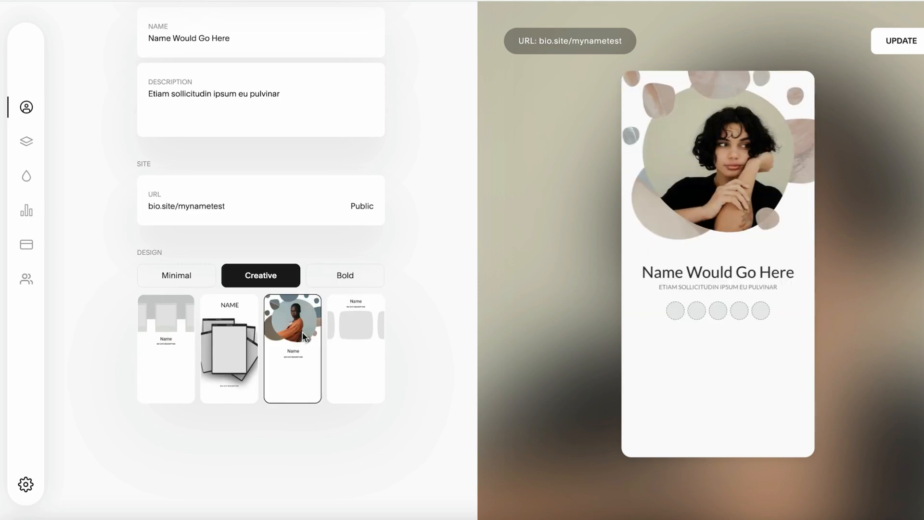
pyautogui.click(166, 349)
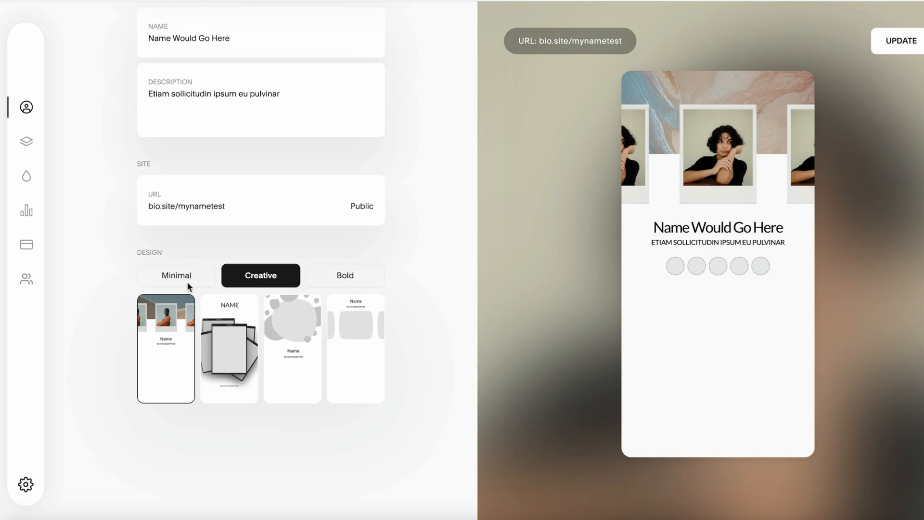
# - Settle on the Minimal cover-banner design with a small left-aligned profile photo
pyautogui.click(175, 276)
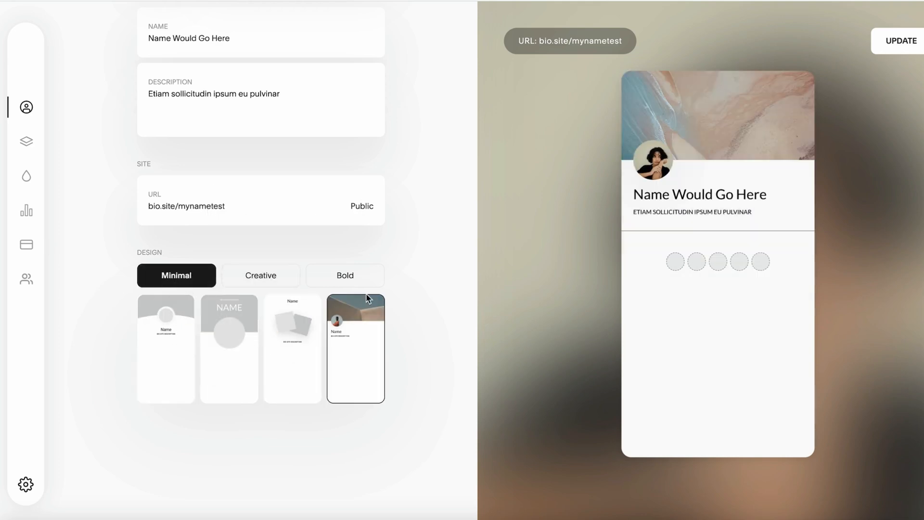
pyautogui.click(26, 143)
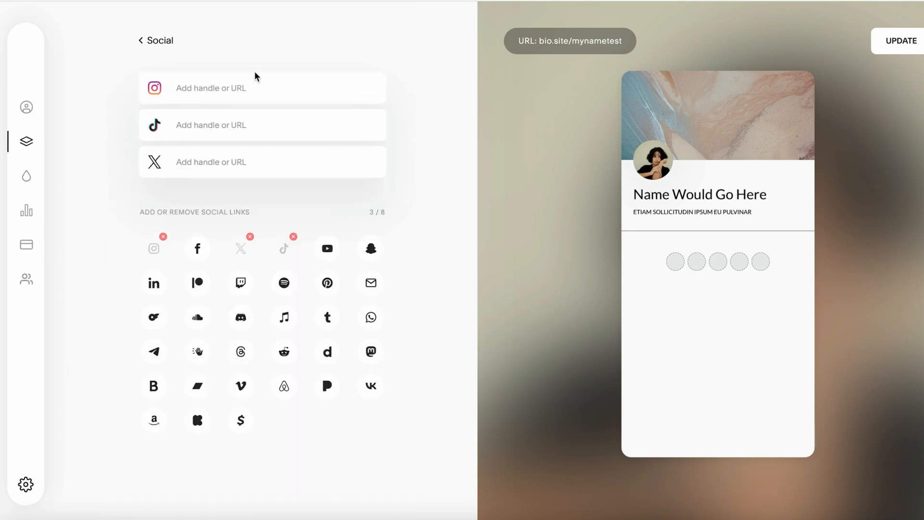
pyautogui.moveTo(200, 97)
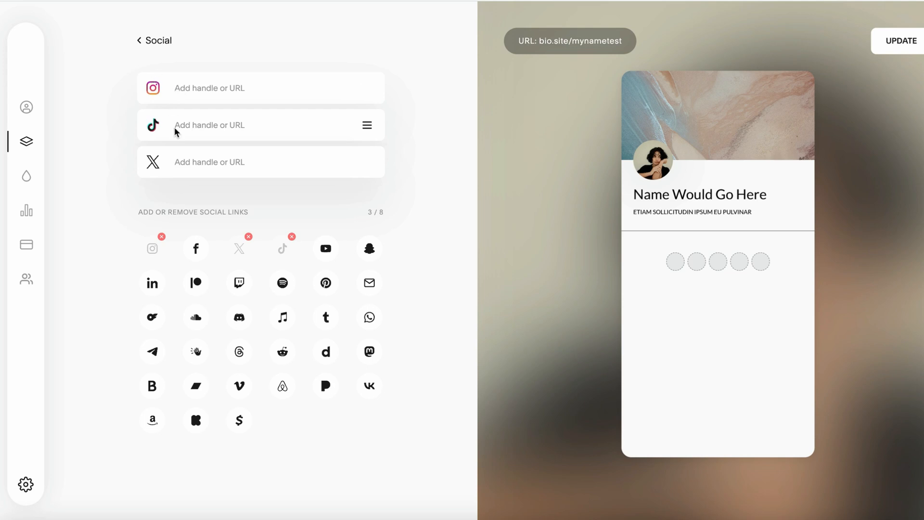
pyautogui.moveTo(159, 129)
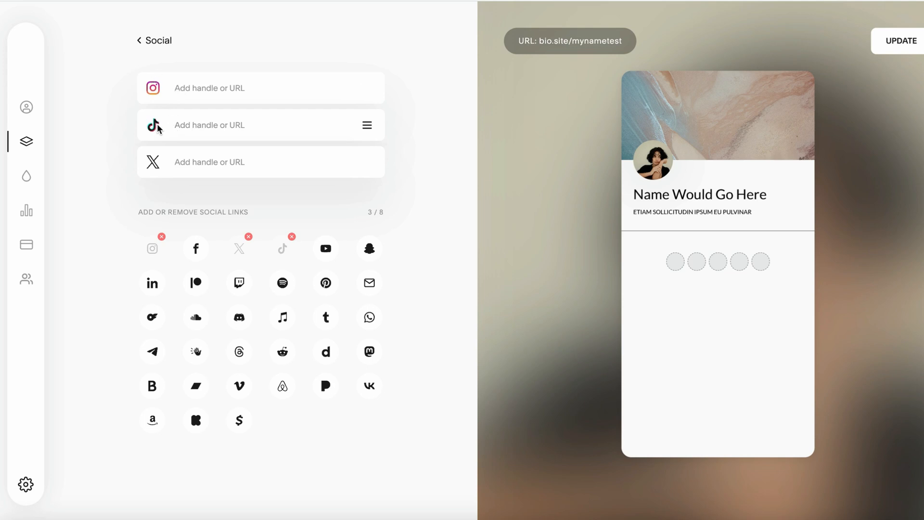
# - Start entering a TikTok handle in the Social links editor
pyautogui.click(236, 124)
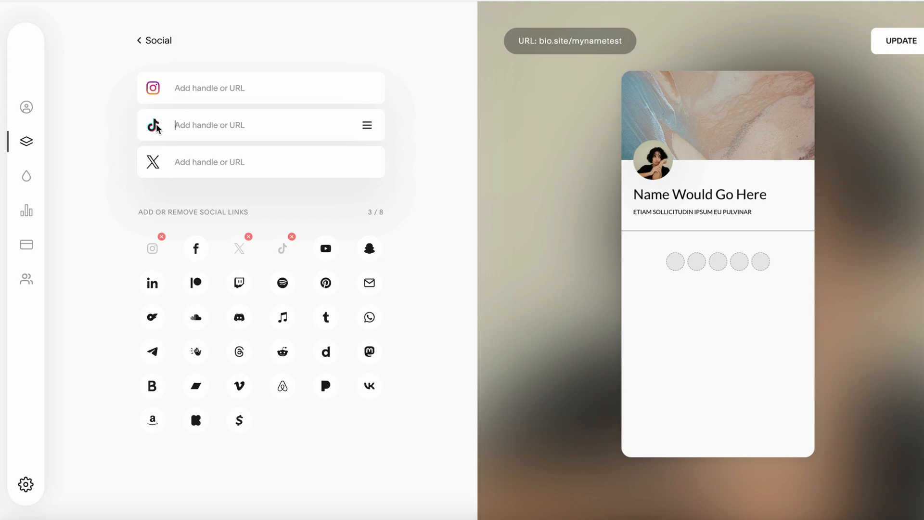
pyautogui.moveTo(218, 246)
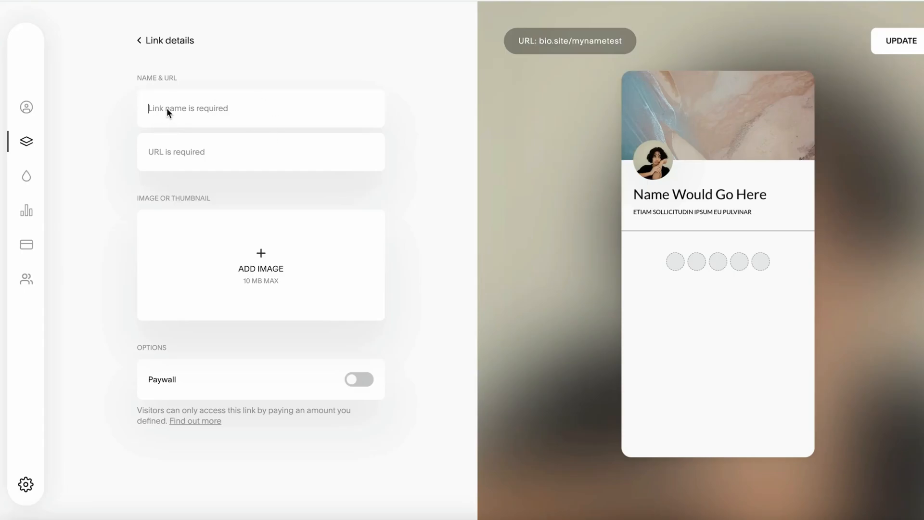
# - Create the first link 'Link Name Goes Here' to kseniiakrasilich.com/squarespace-templates with a thumbnail photo
pyautogui.write('https://www.kseniiakrasilich.com/squarespace-templates')
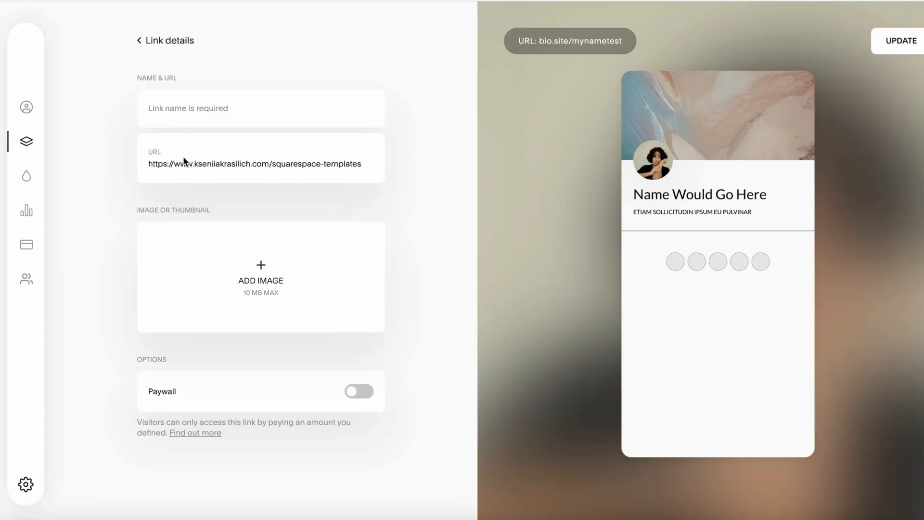
pyautogui.write('N')
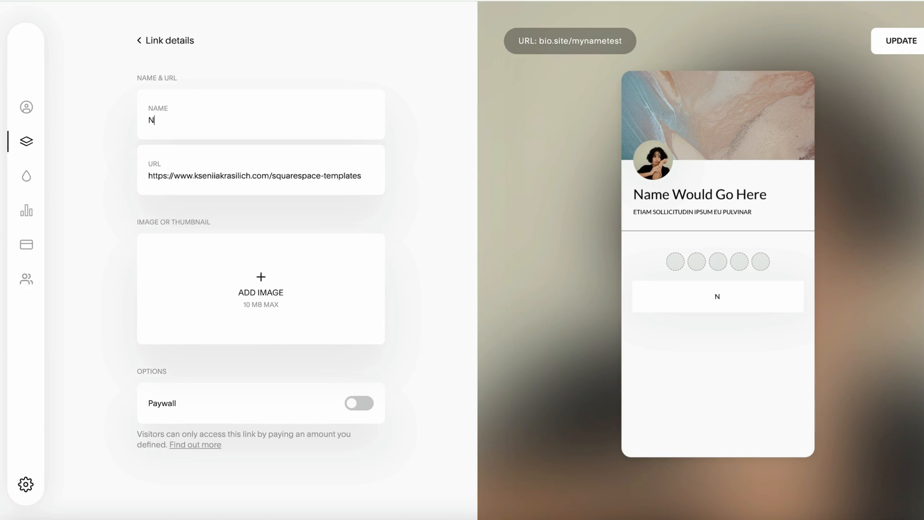
pyautogui.write('Link Name Goes Here')
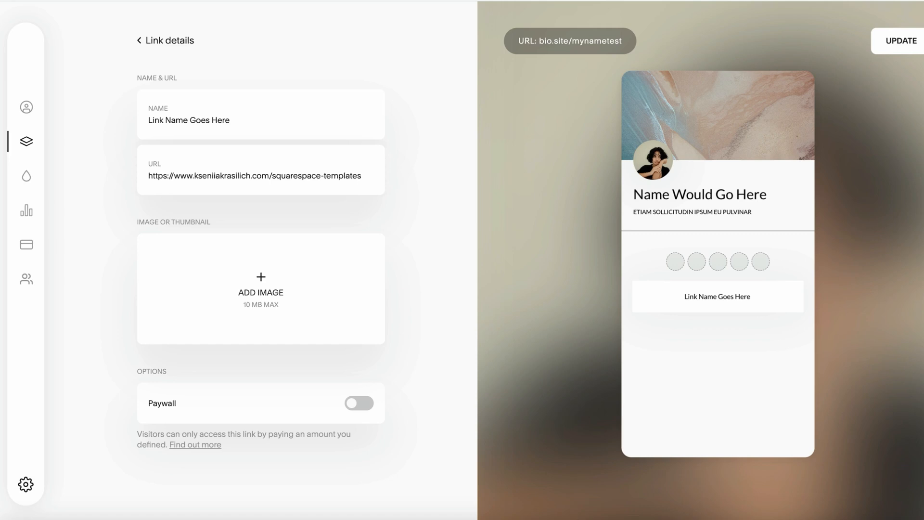
pyautogui.click(261, 289)
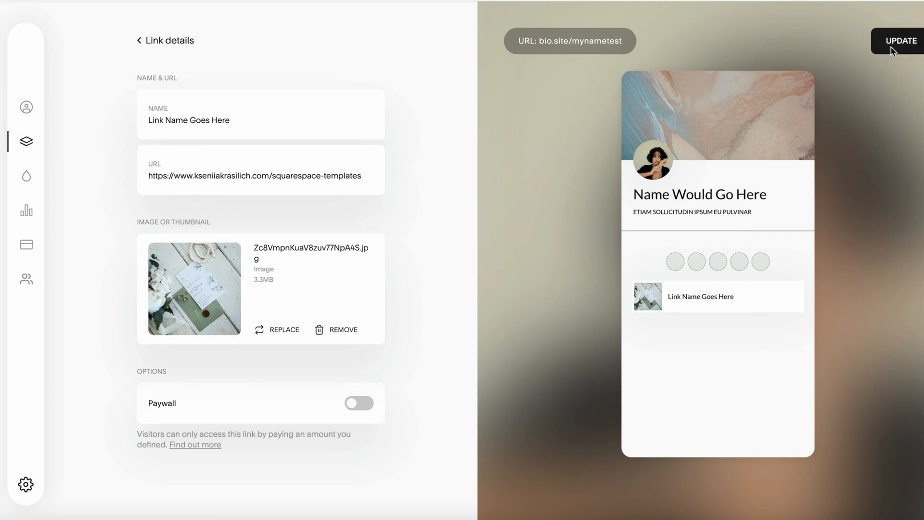
pyautogui.click(138, 41)
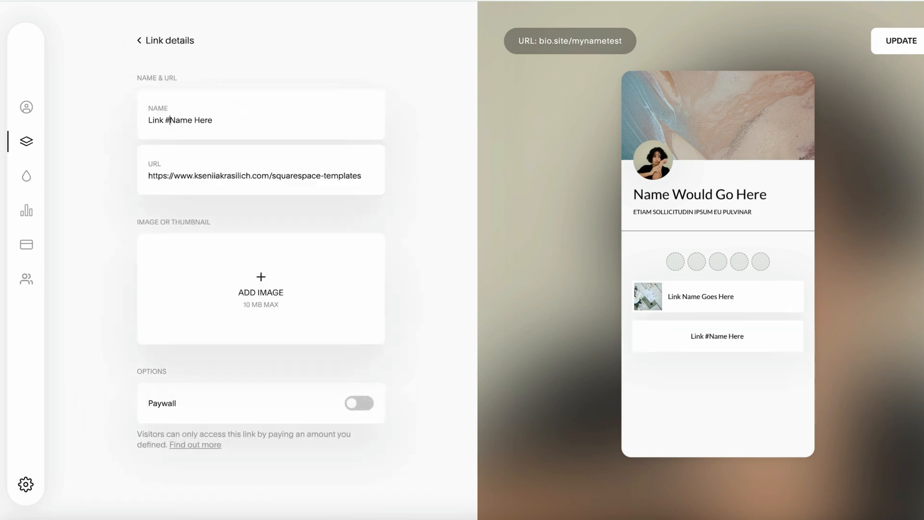
# - Add a second link named 'Link # 2 Name Here' with an uploaded thumbnail photo
pyautogui.click(260, 287)
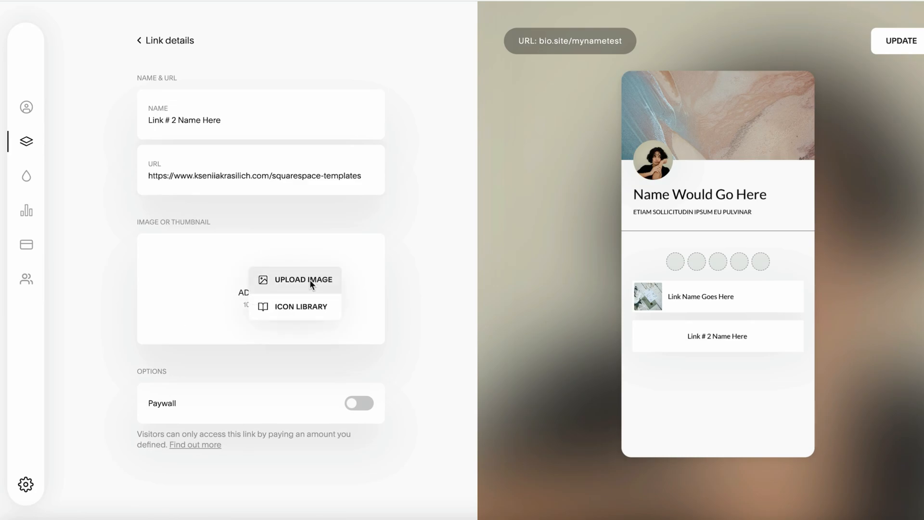
pyautogui.click(137, 40)
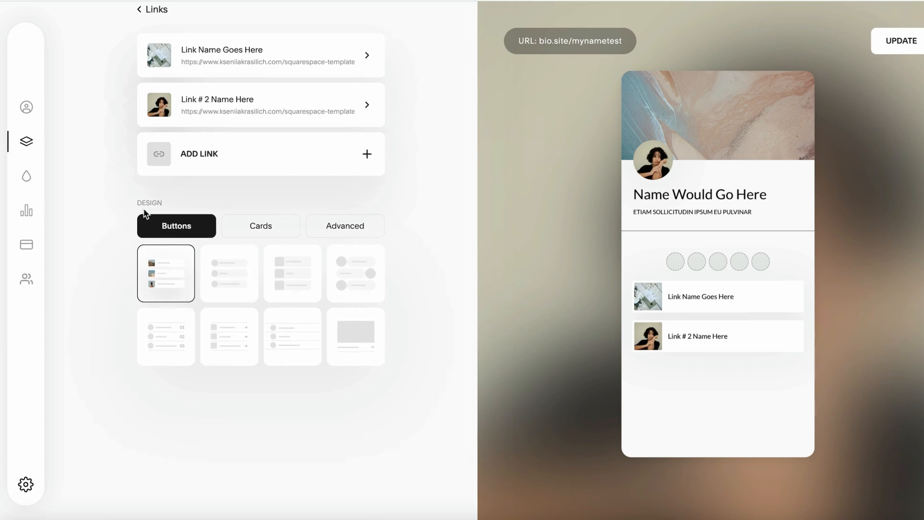
pyautogui.moveTo(254, 274)
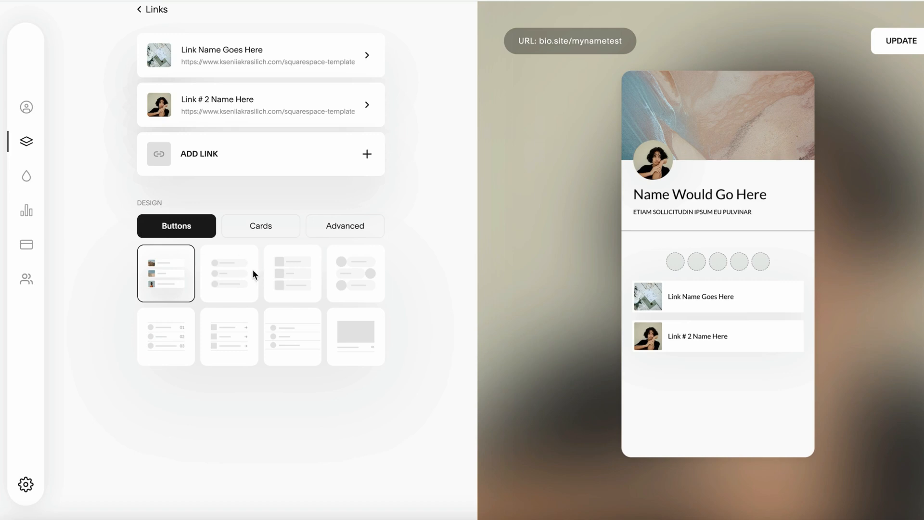
pyautogui.moveTo(228, 276)
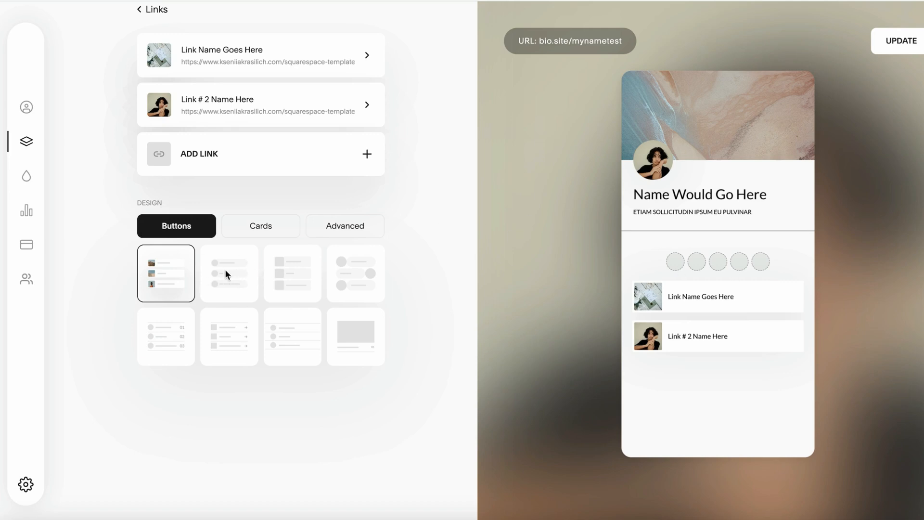
# - Try Buttons, Cards and Advanced link layouts, settling on rounded pill buttons with round thumbnails
pyautogui.click(291, 272)
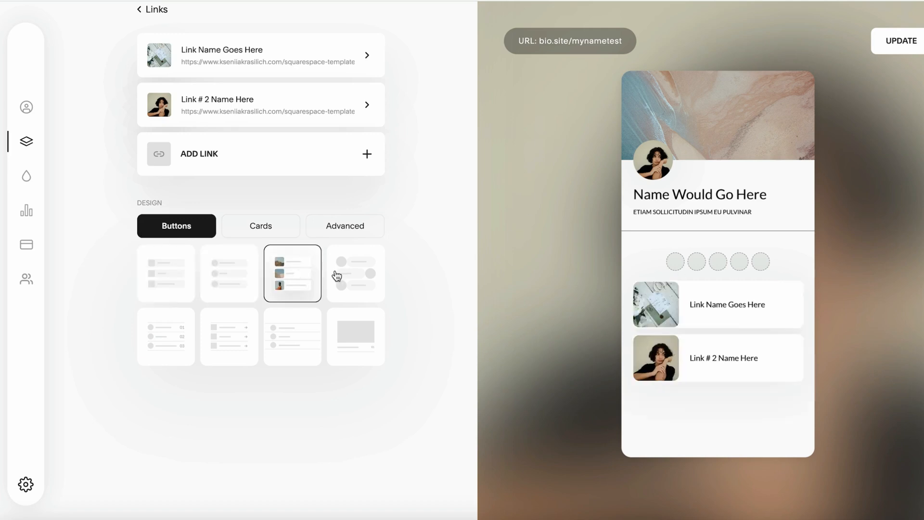
pyautogui.click(355, 337)
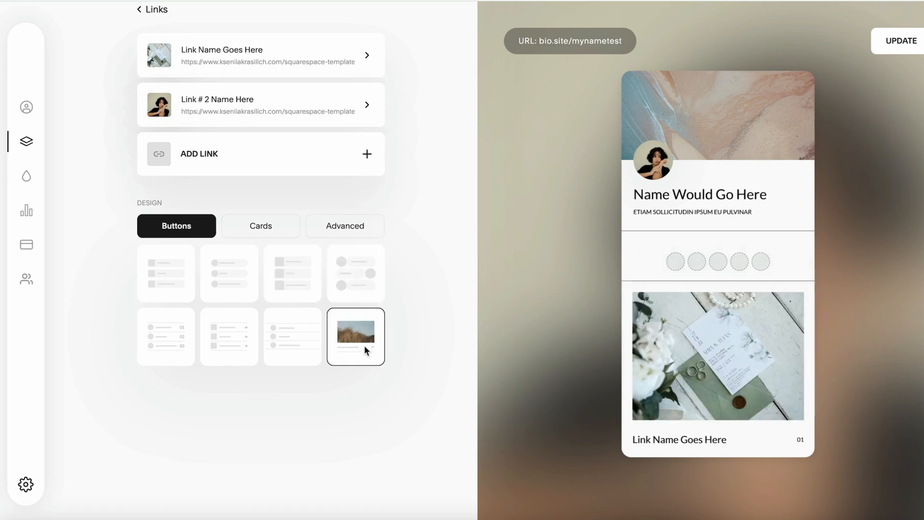
pyautogui.click(260, 226)
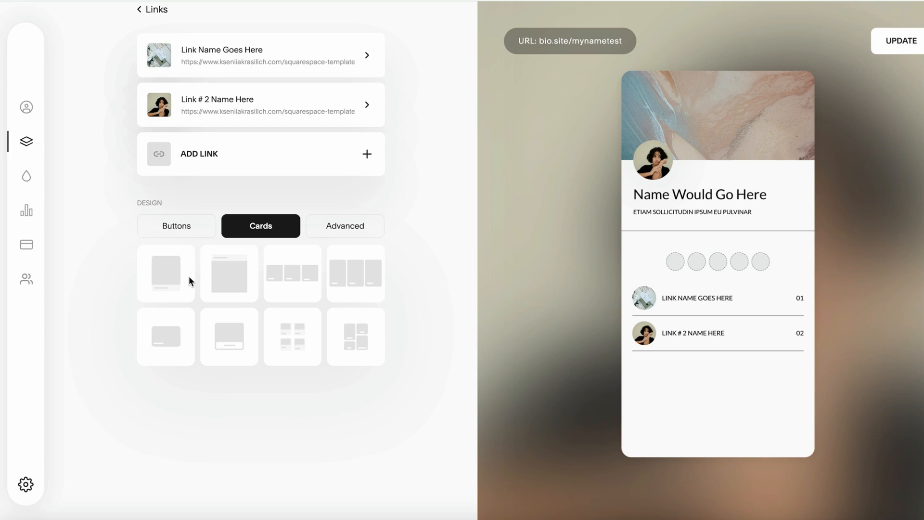
pyautogui.click(356, 273)
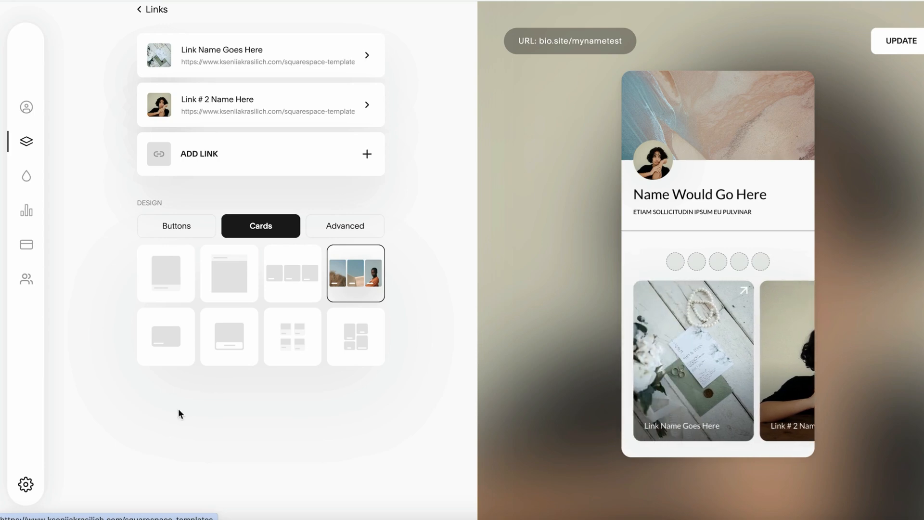
pyautogui.click(292, 337)
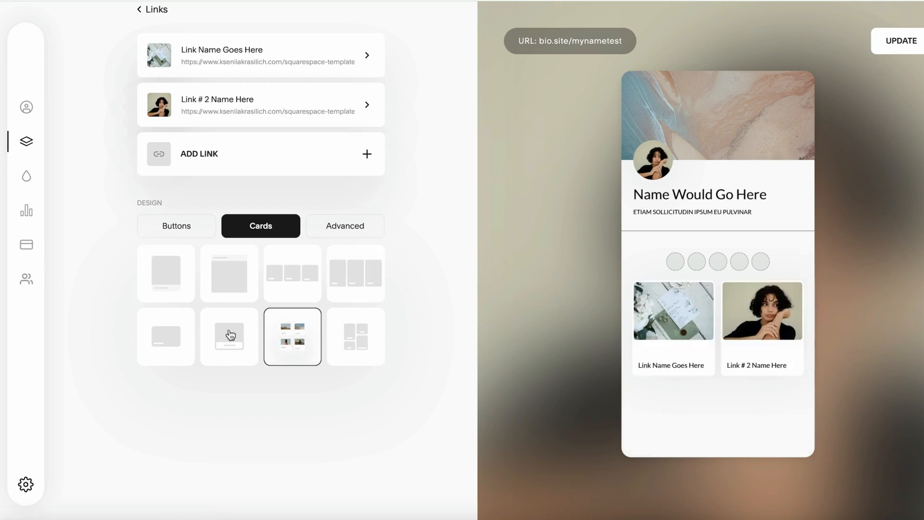
pyautogui.moveTo(353, 235)
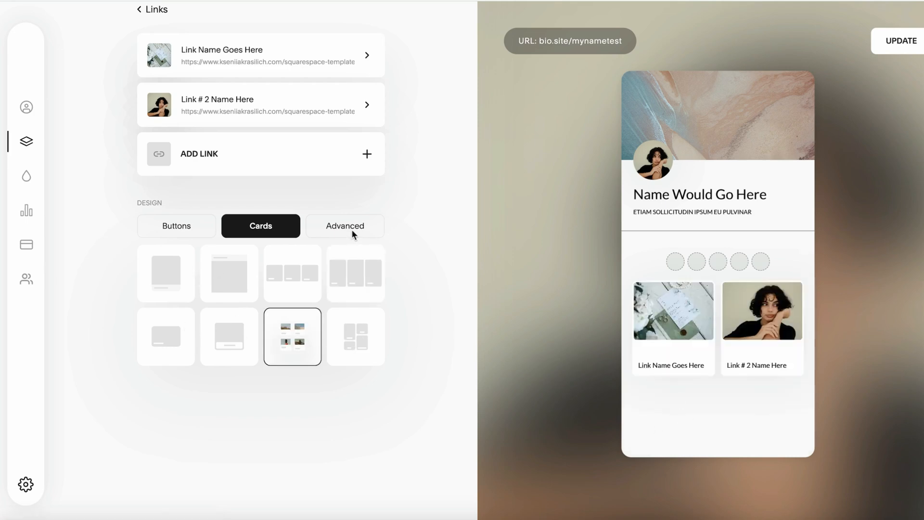
pyautogui.click(344, 225)
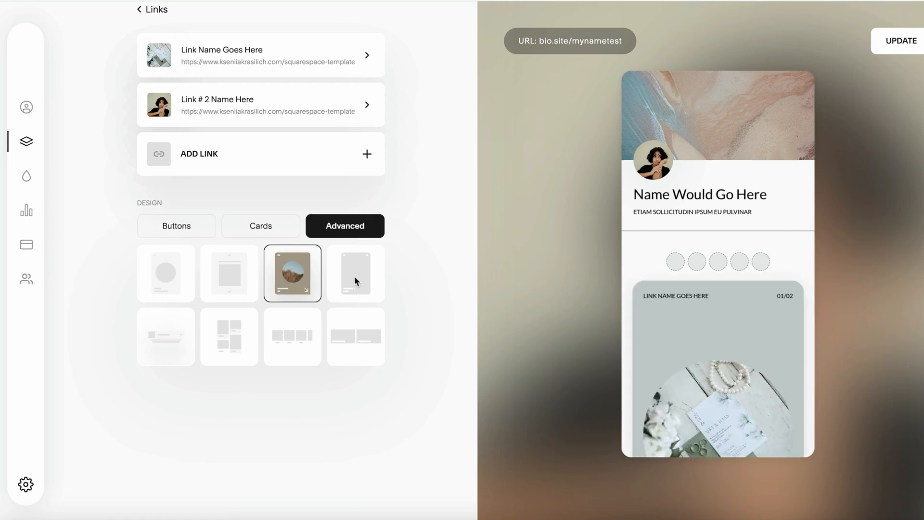
pyautogui.click(175, 225)
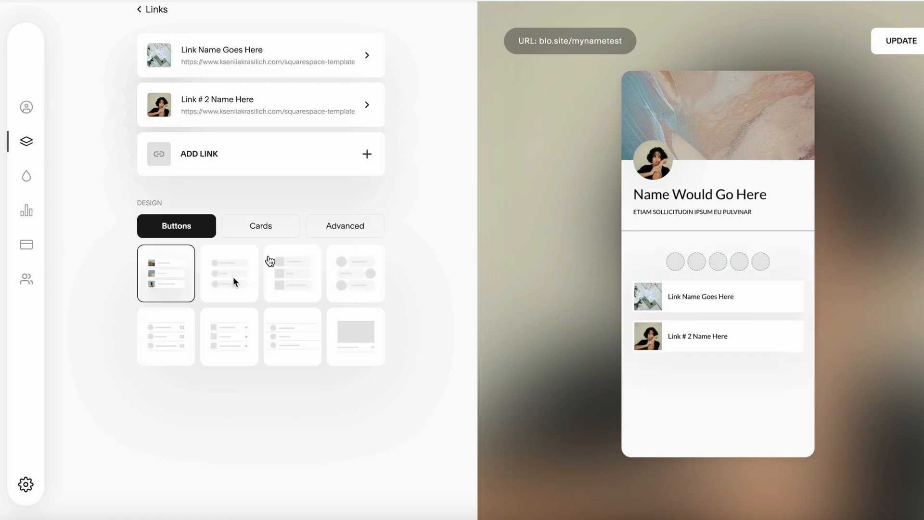
pyautogui.click(229, 272)
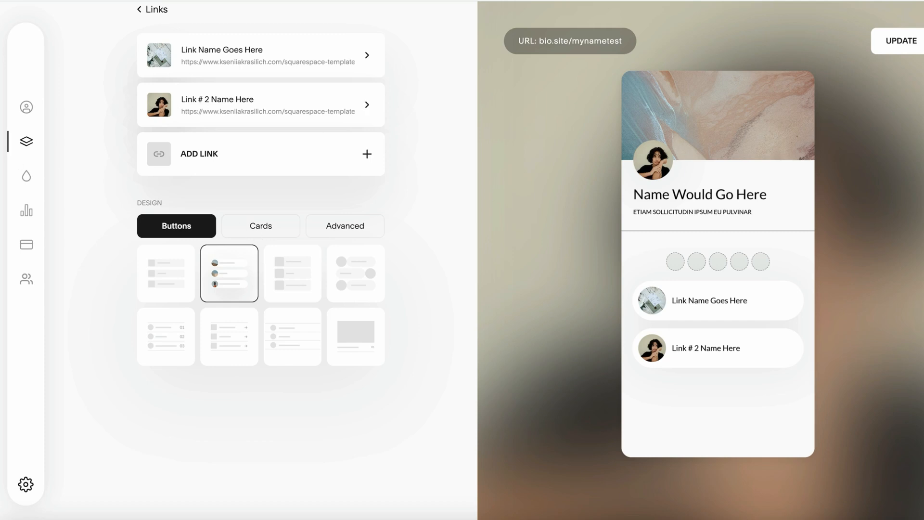
# - Add a Text Box section reading 'Quisque libero metus condimentum nec'
pyautogui.click(142, 10)
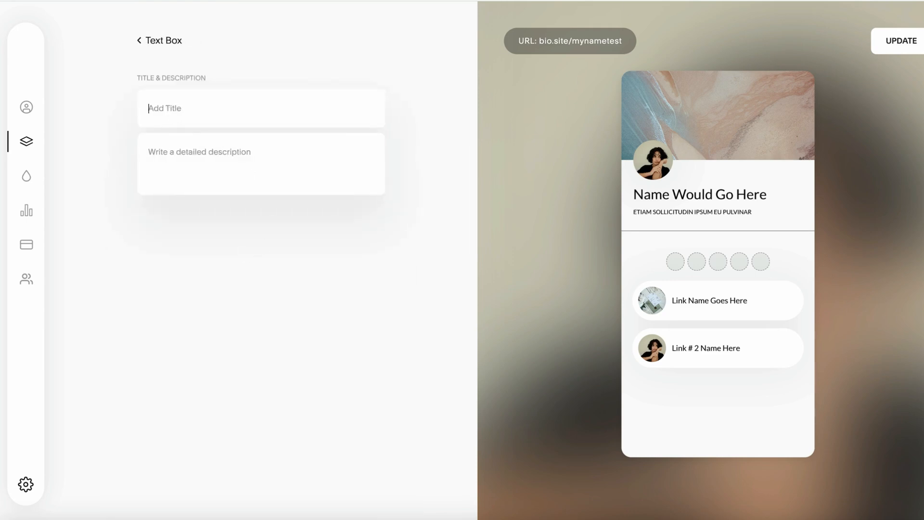
pyautogui.write('Quisque libero metus condimentum nec')
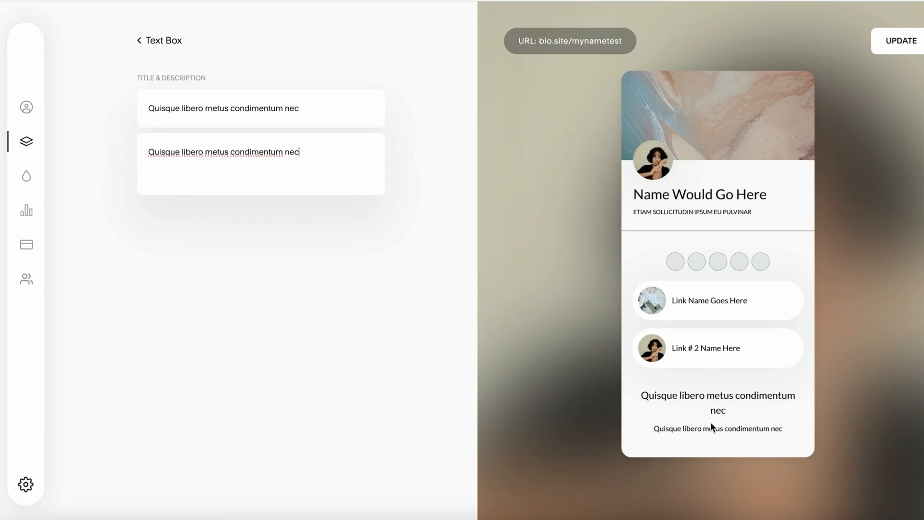
pyautogui.click(138, 40)
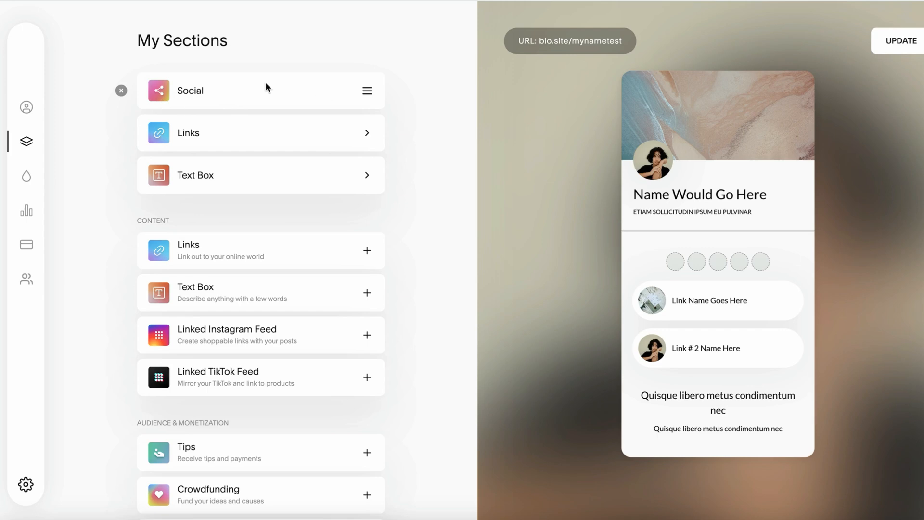
pyautogui.moveTo(127, 92)
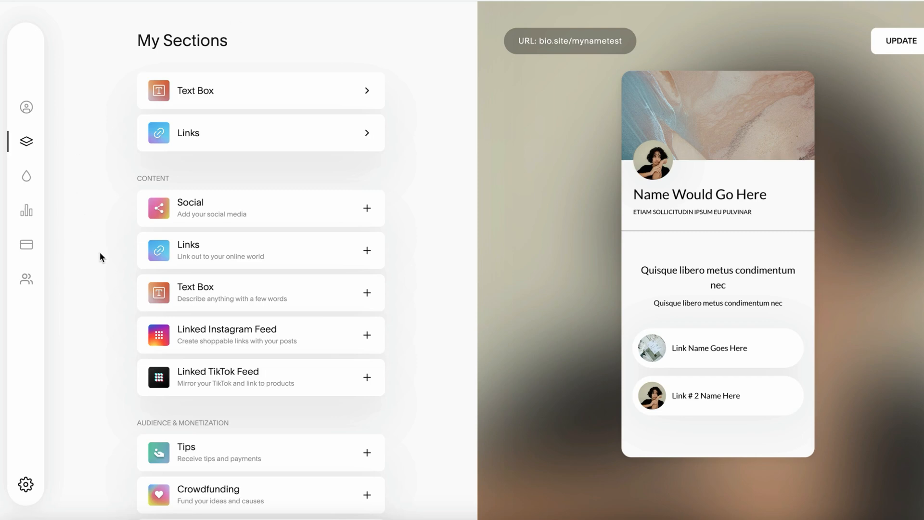
# - Show the new Links section as a large photo card using the Cards layout
pyautogui.scroll(-3)
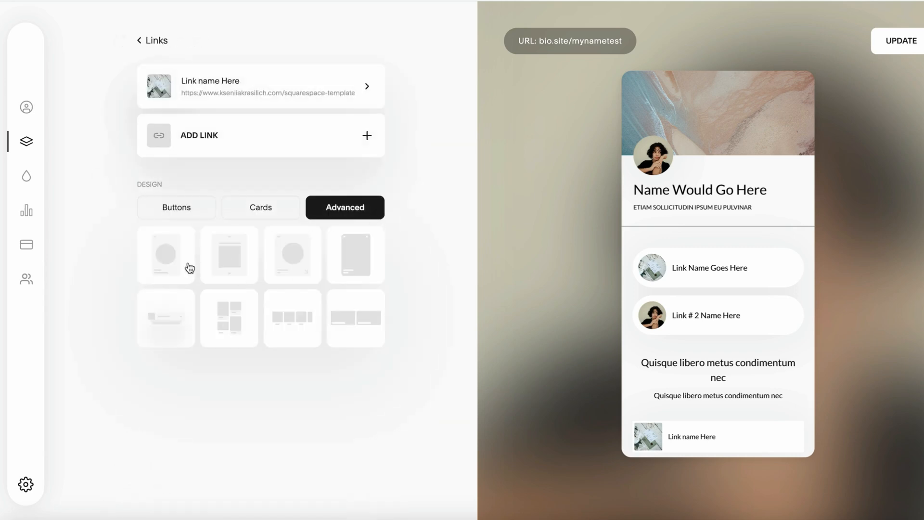
pyautogui.click(260, 207)
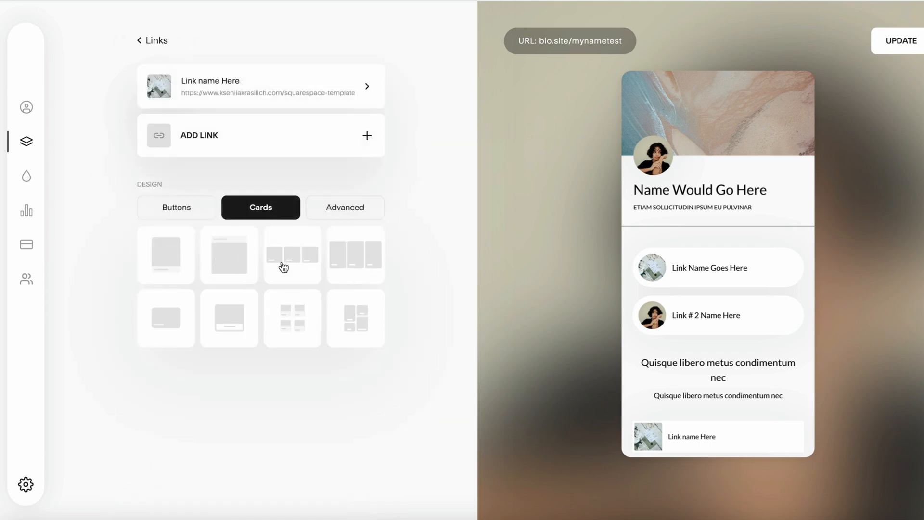
pyautogui.click(292, 254)
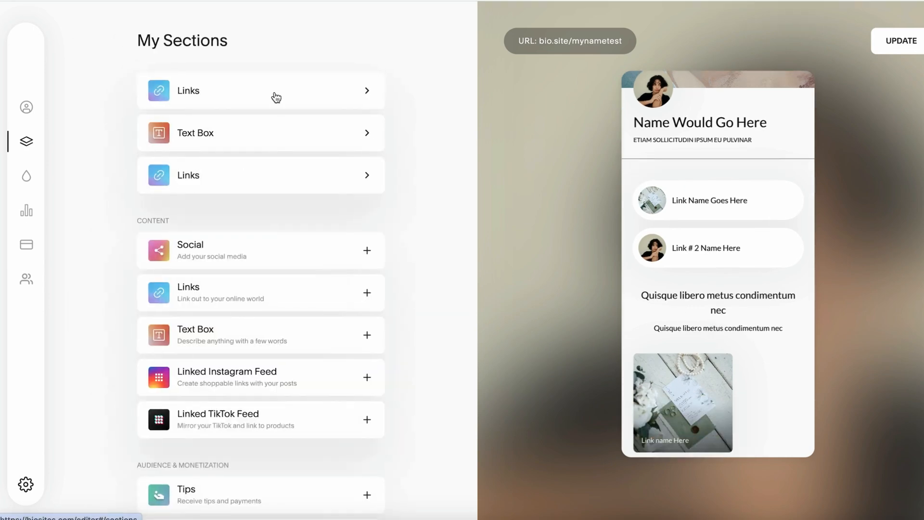
# - Apply an all-capitals serif display font such as Cinzel to the profile name
pyautogui.click(26, 176)
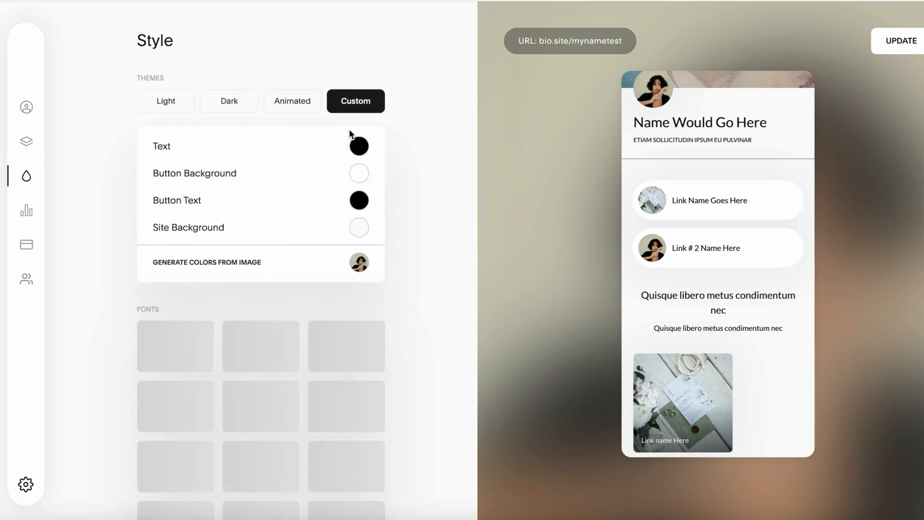
pyautogui.scroll(-3)
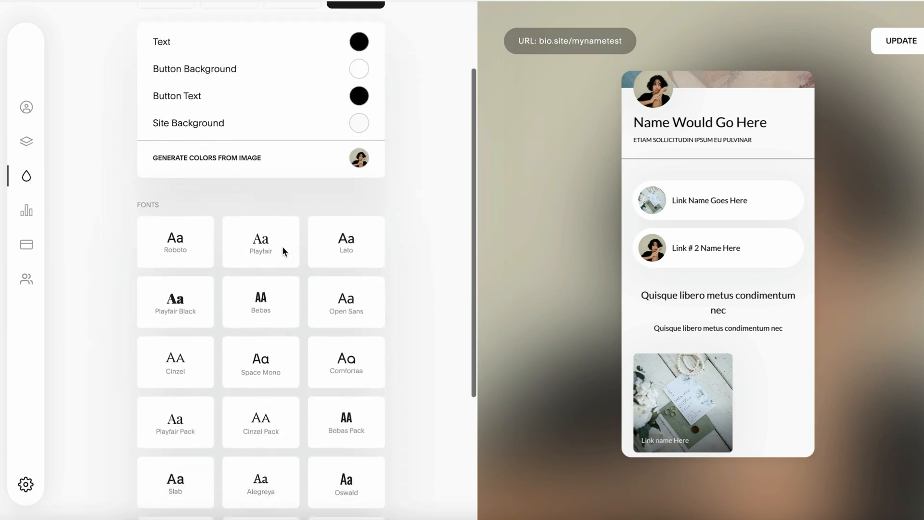
pyautogui.click(26, 141)
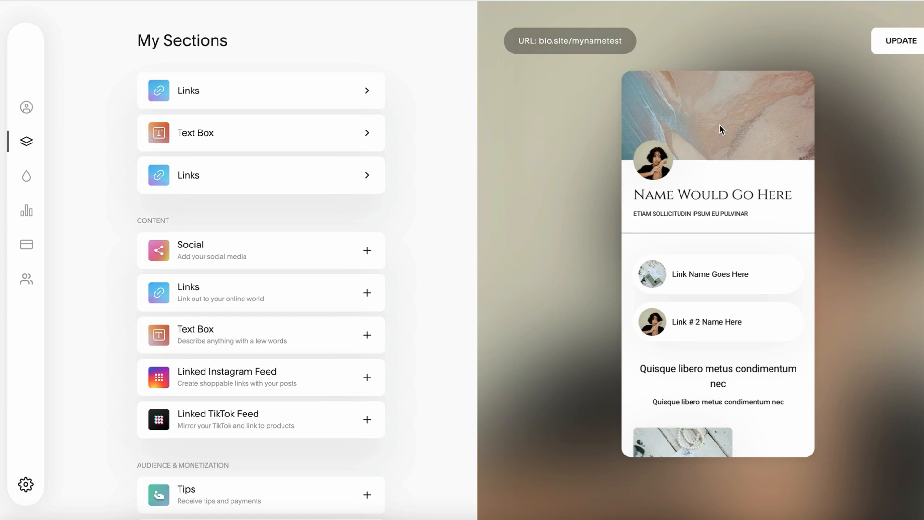
pyautogui.moveTo(783, 355)
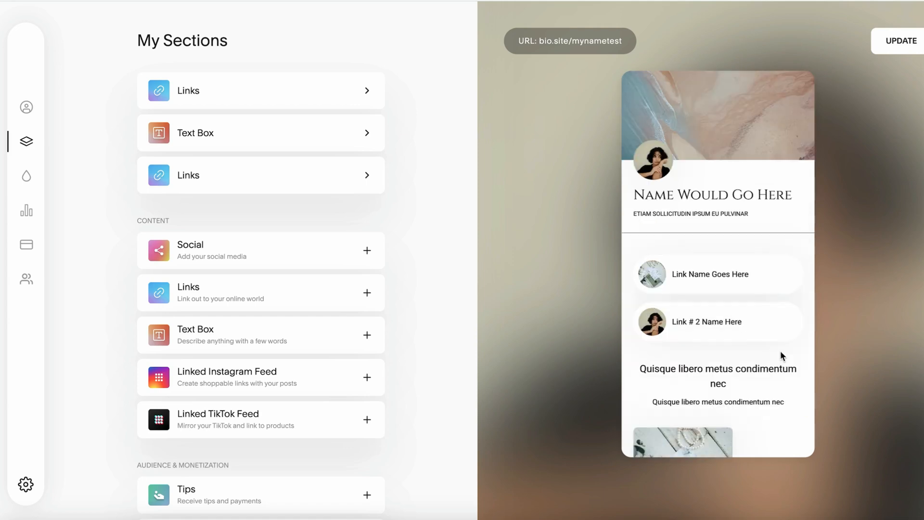
pyautogui.moveTo(539, 43)
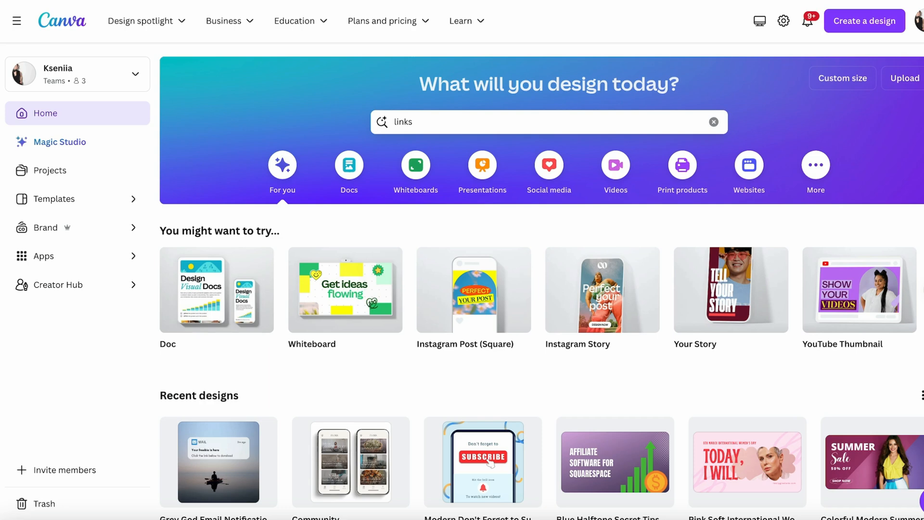
# - Search Canva templates for 'link' and browse results toward the Our Services bio link template
pyautogui.click(713, 122)
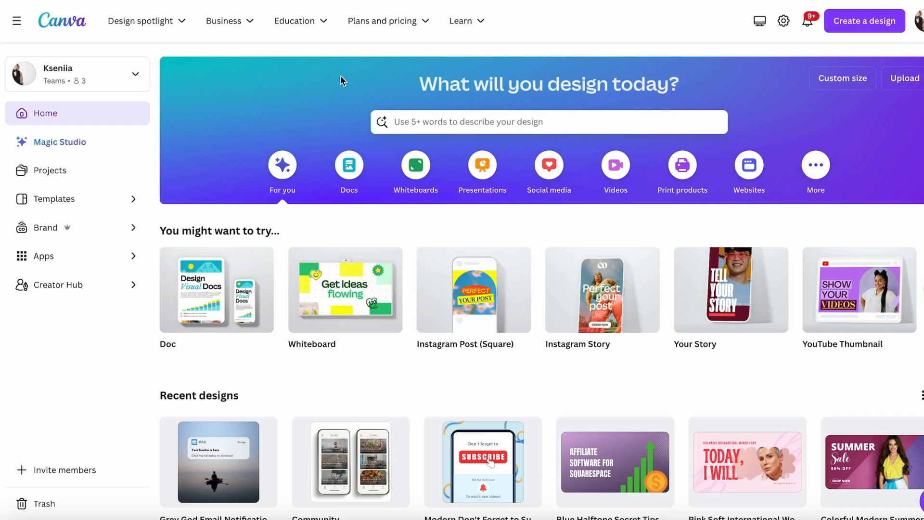
pyautogui.write('links')
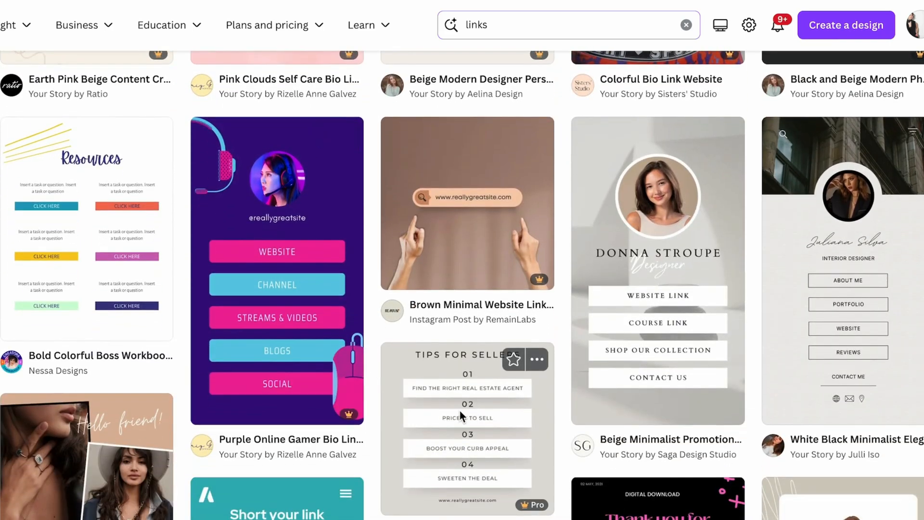
pyautogui.scroll(-3)
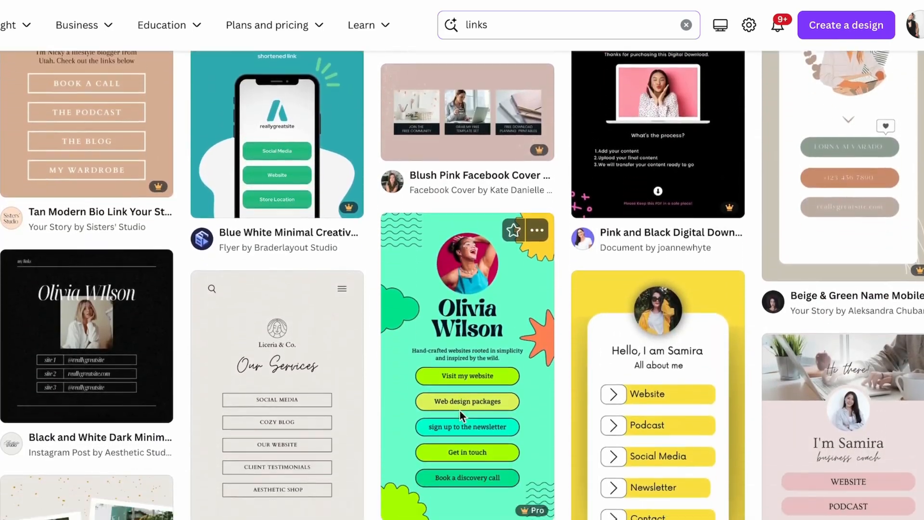
pyautogui.scroll(-3)
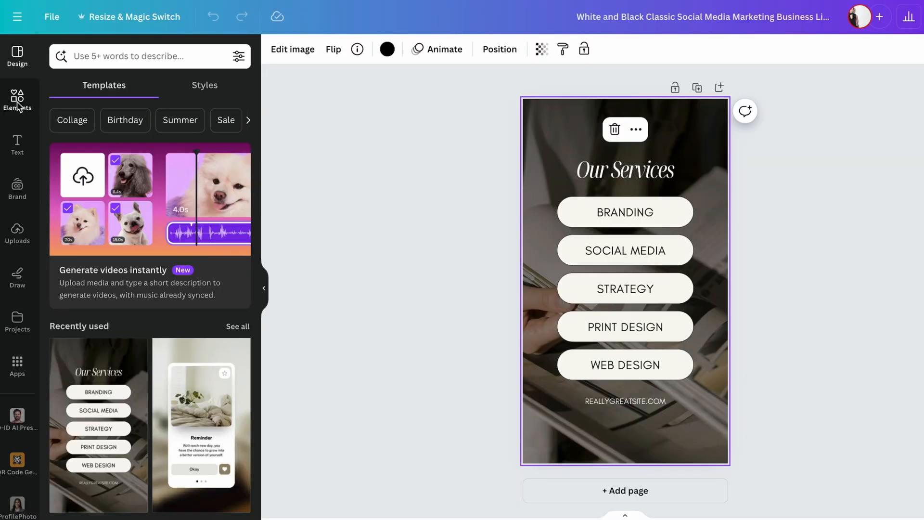
# - Search Elements for images, then retitle the heading to Business Name and change its font
pyautogui.write('images')
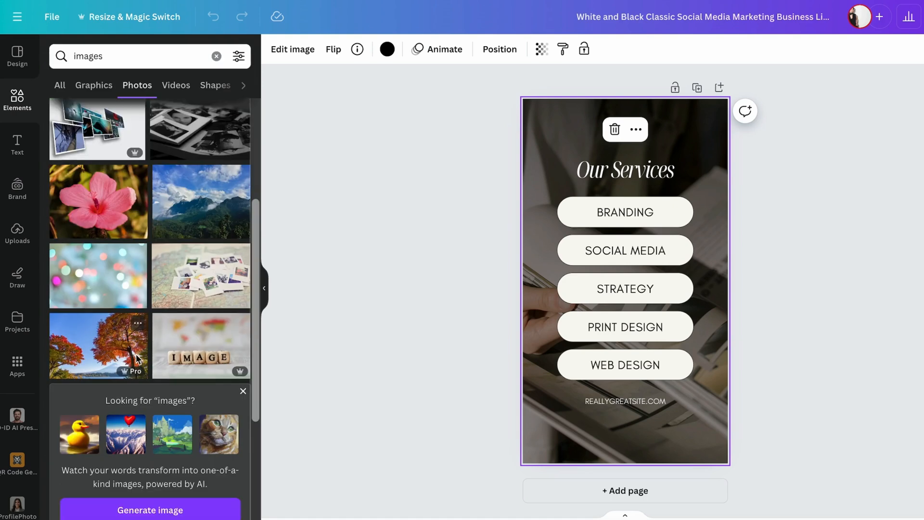
pyautogui.scroll(-3)
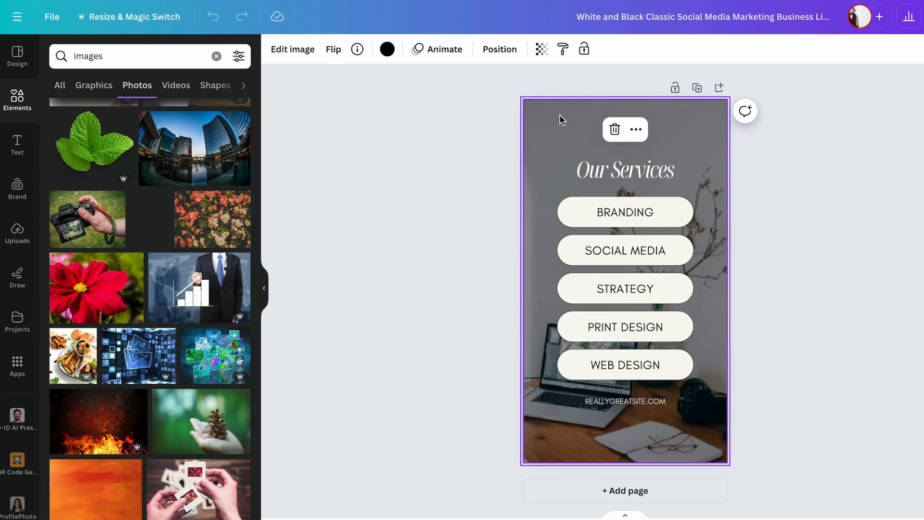
pyautogui.click(625, 169)
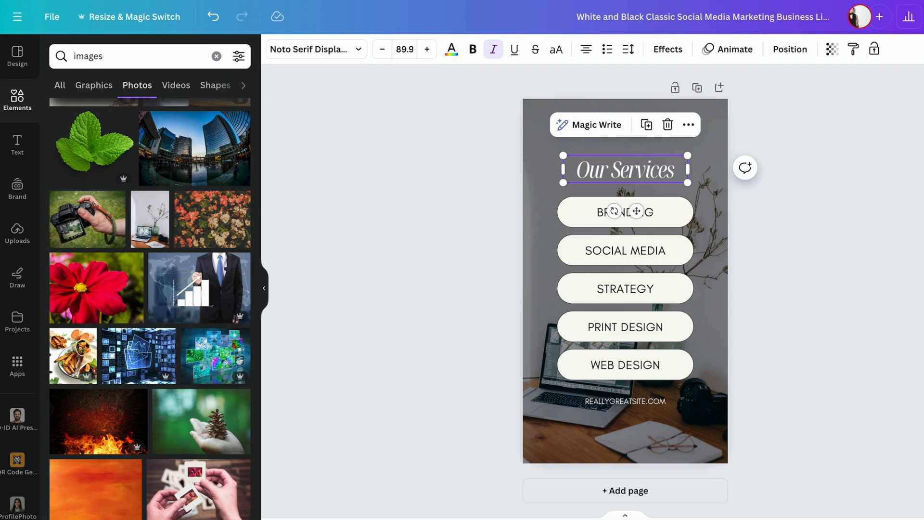
pyautogui.write('Nu')
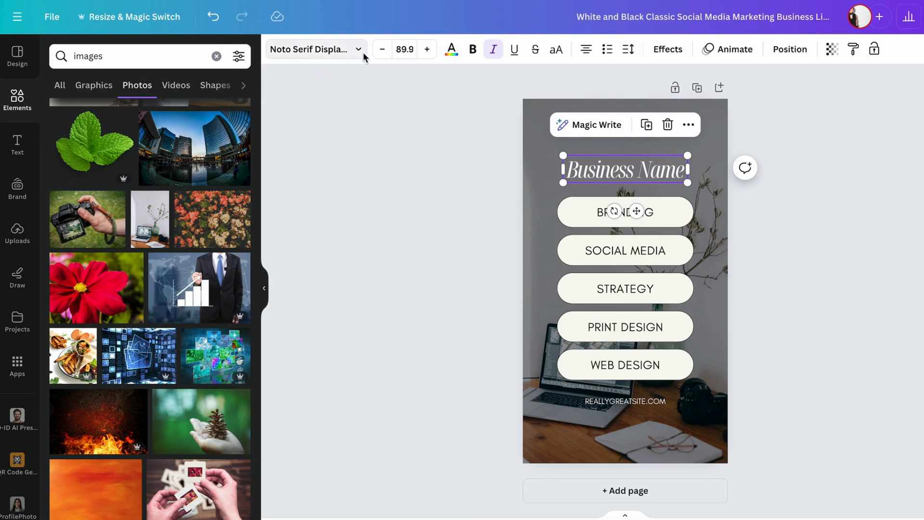
pyautogui.moveTo(356, 49)
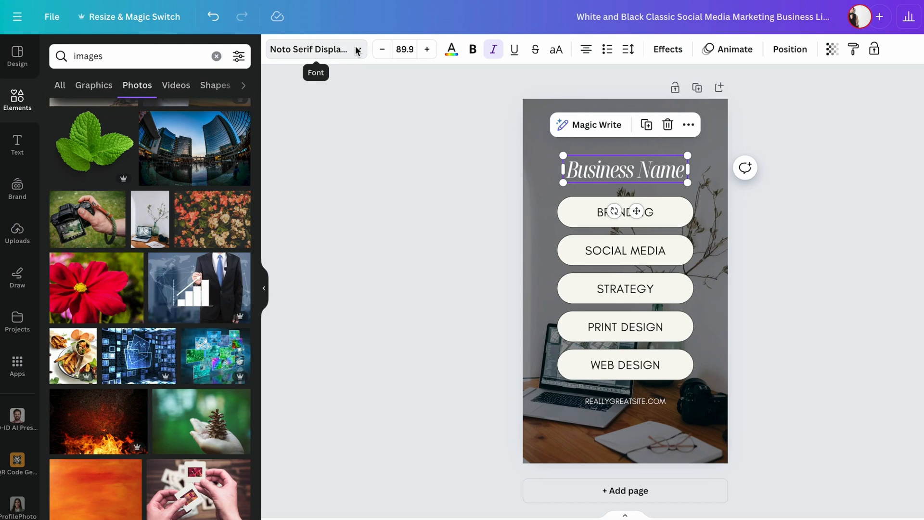
pyautogui.click(311, 49)
pyautogui.write('brand & website')
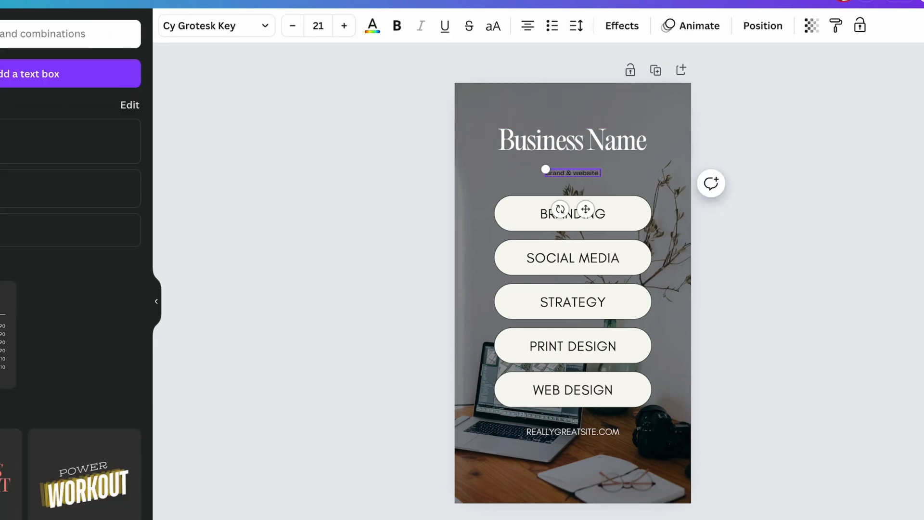
# - Select the BRANDING and SOCIAL MEDIA buttons to edit their text for the subtitle
pyautogui.click(344, 26)
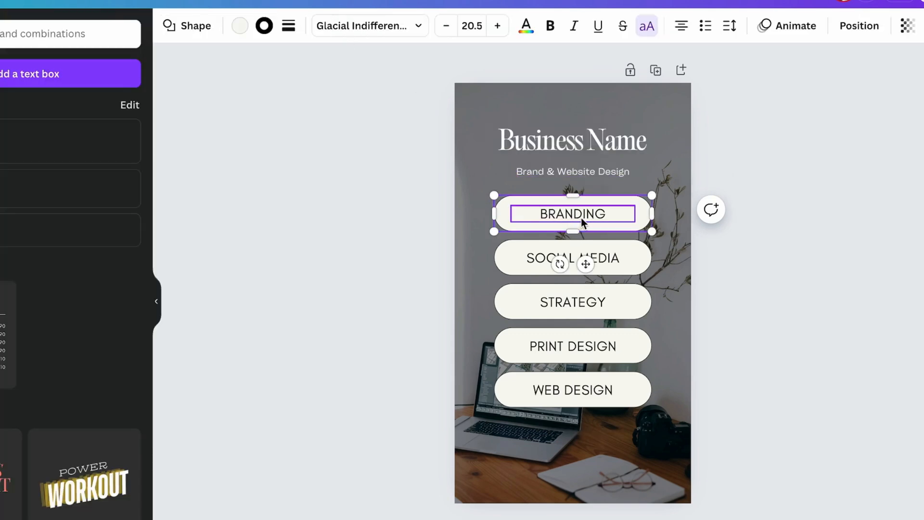
pyautogui.click(572, 258)
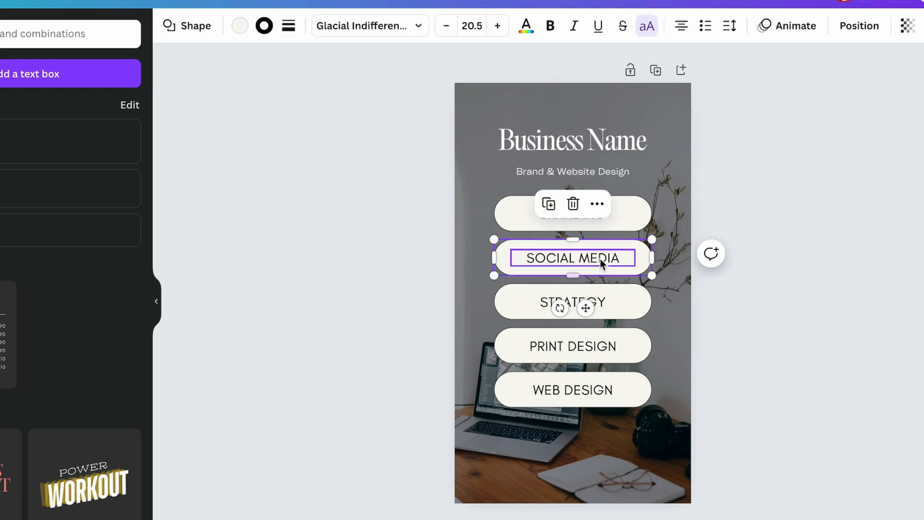
pyautogui.tripleClick(571, 258)
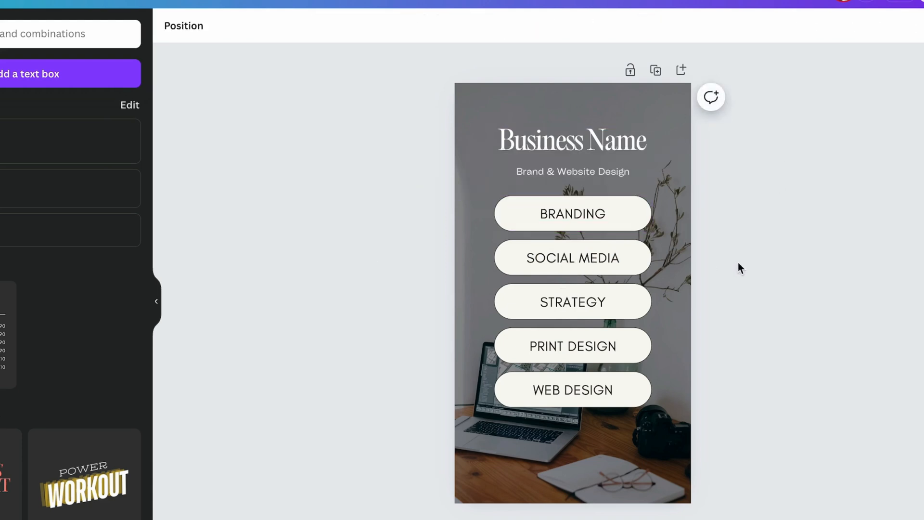
# - Attach the URL as a link to the BRANDING and SOCIAL MEDIA buttons via More > Link
pyautogui.click(572, 214)
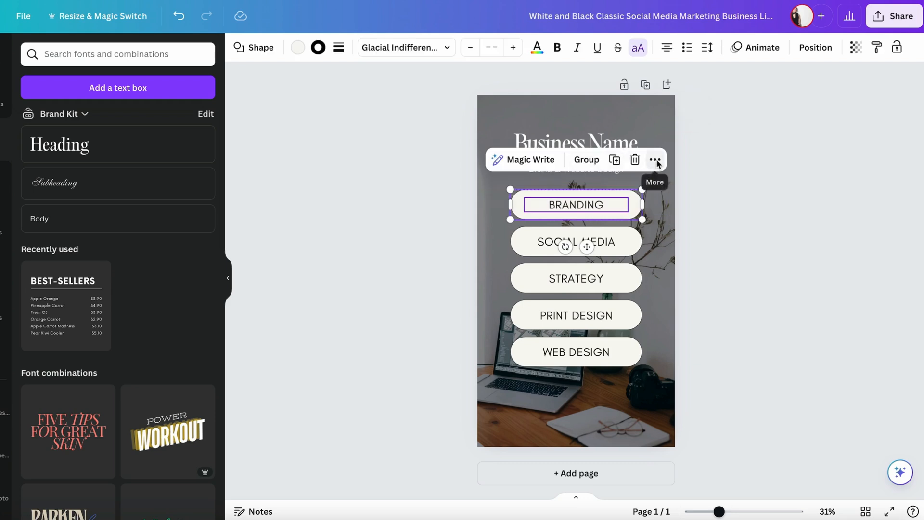
pyautogui.click(656, 158)
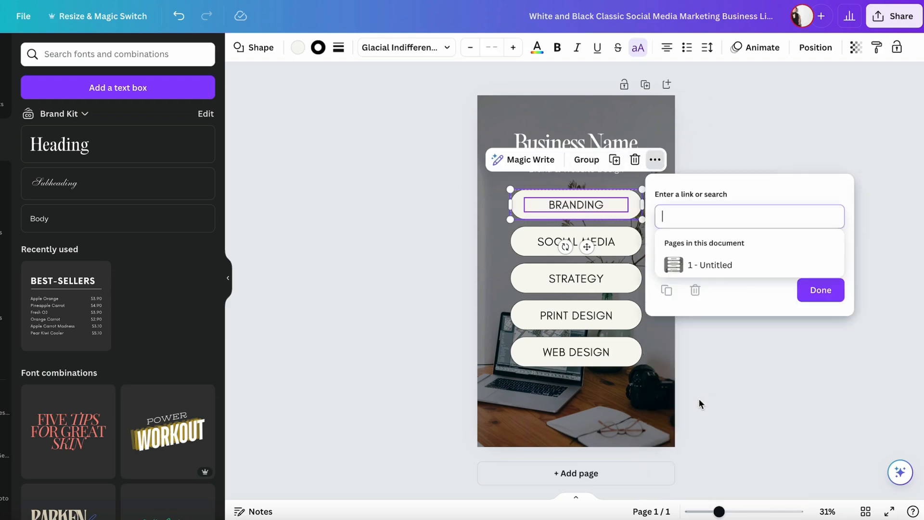
pyautogui.click(749, 216)
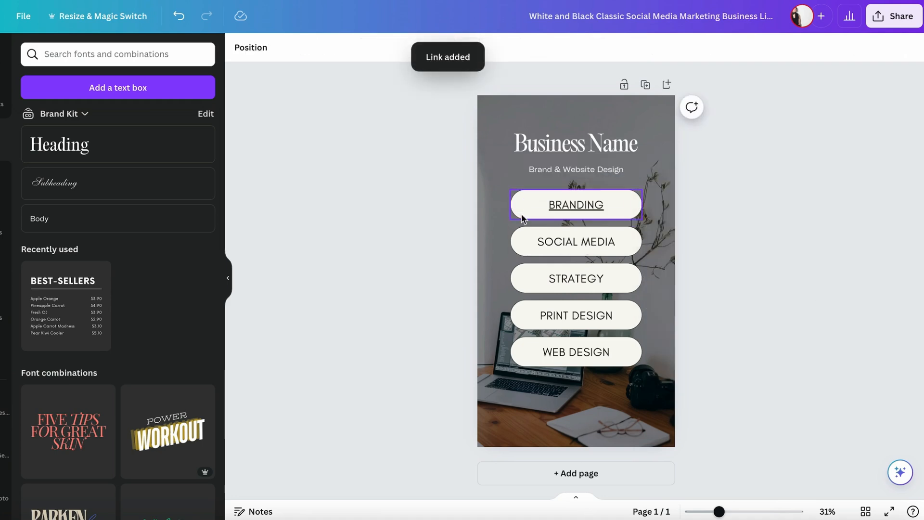
pyautogui.click(576, 241)
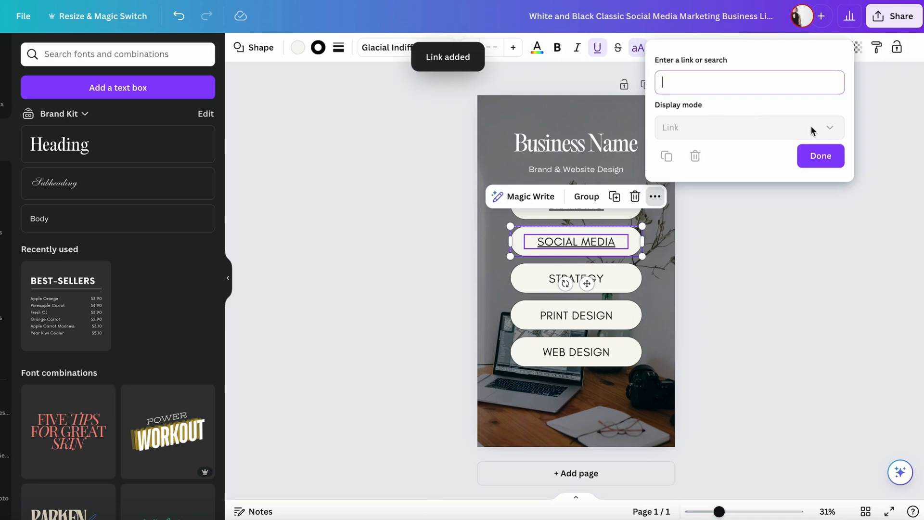
pyautogui.click(819, 156)
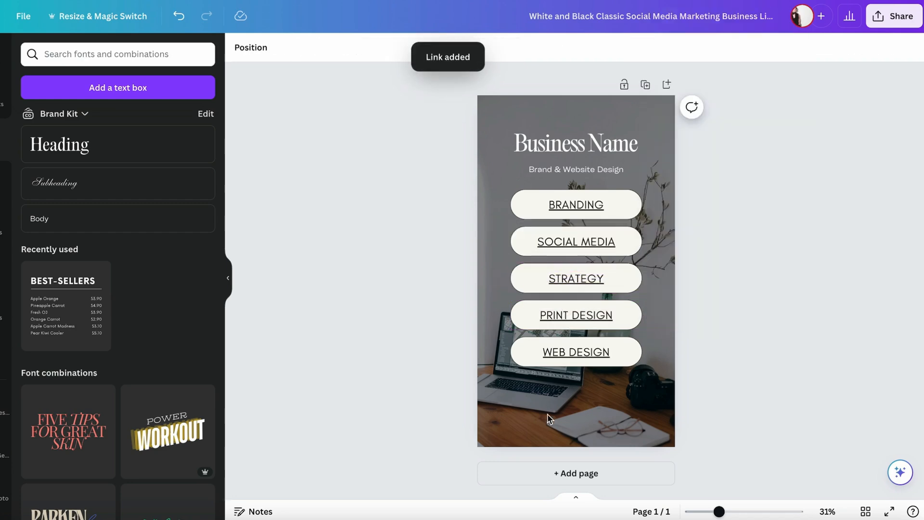
pyautogui.moveTo(413, 381)
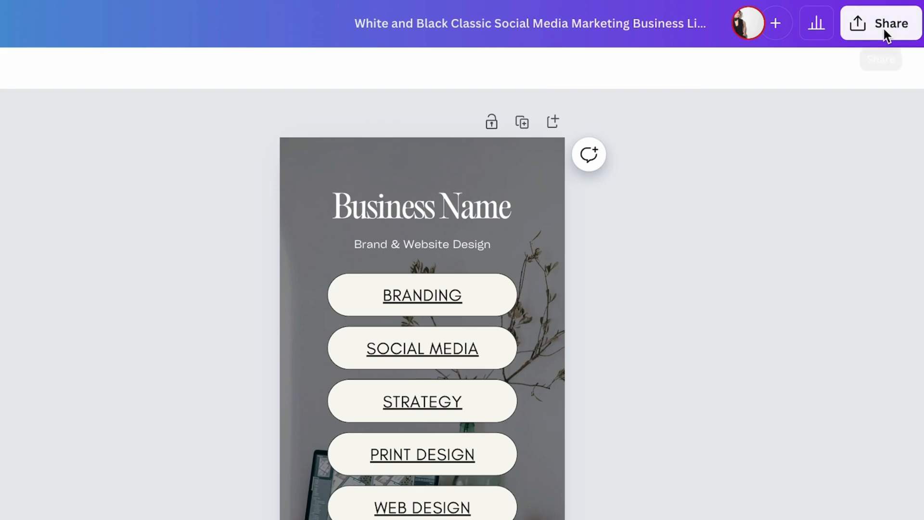
# - Create a Public view link for the design from Share > More and copy it
pyautogui.click(881, 23)
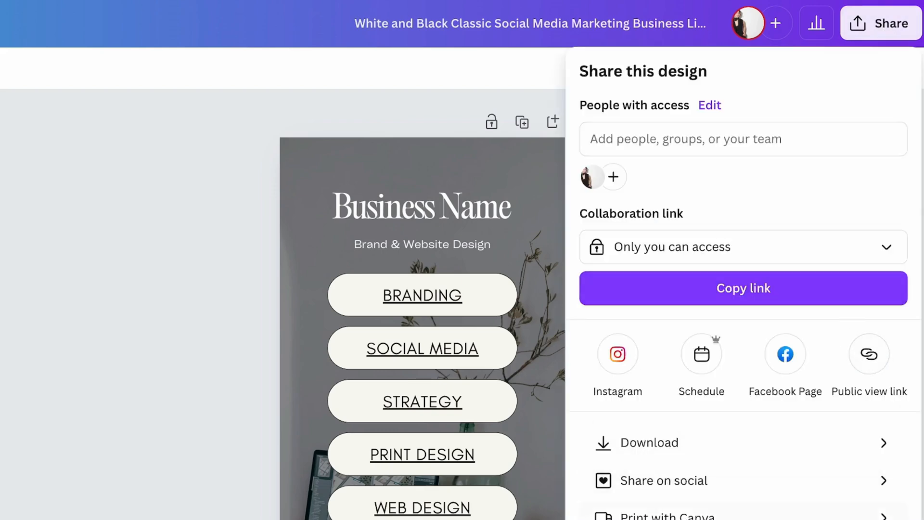
pyautogui.scroll(-3)
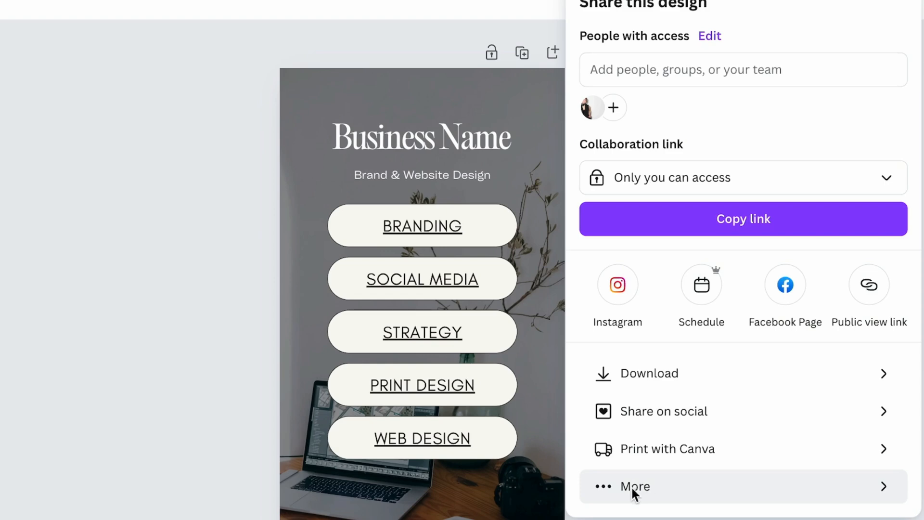
pyautogui.click(634, 485)
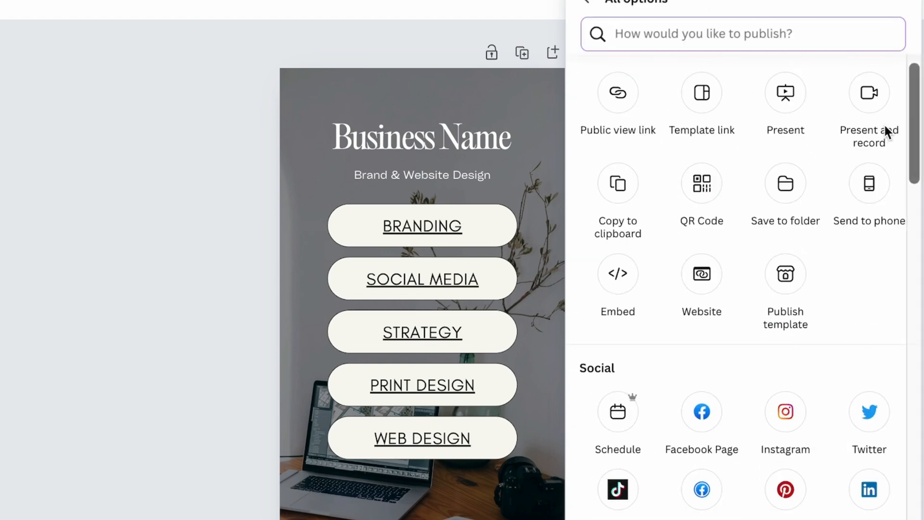
pyautogui.click(618, 106)
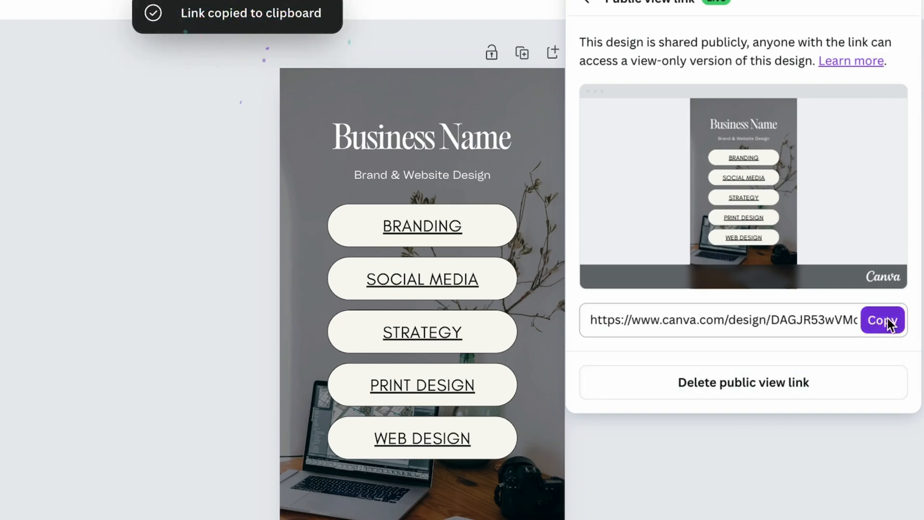